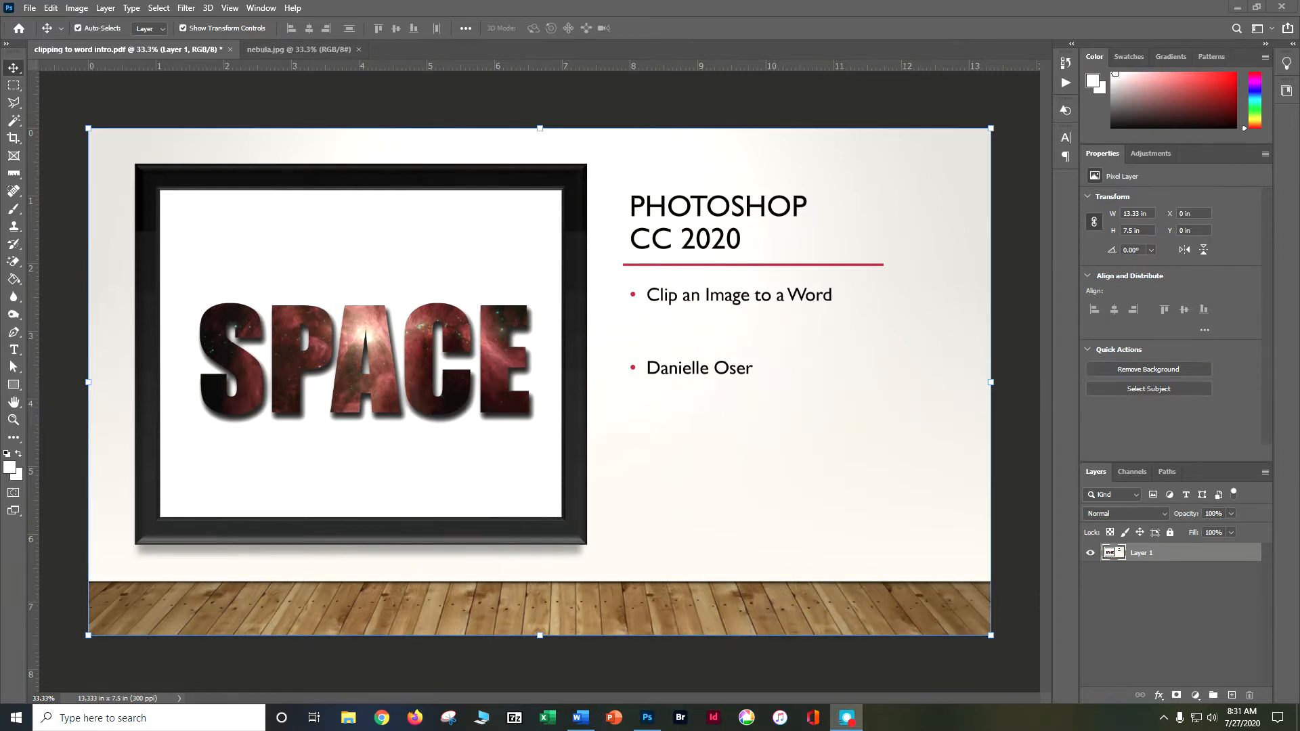
Rotate the nebula image 90° clockwise into a 26.67 × 14.31 inch landscape.
click(298, 49)
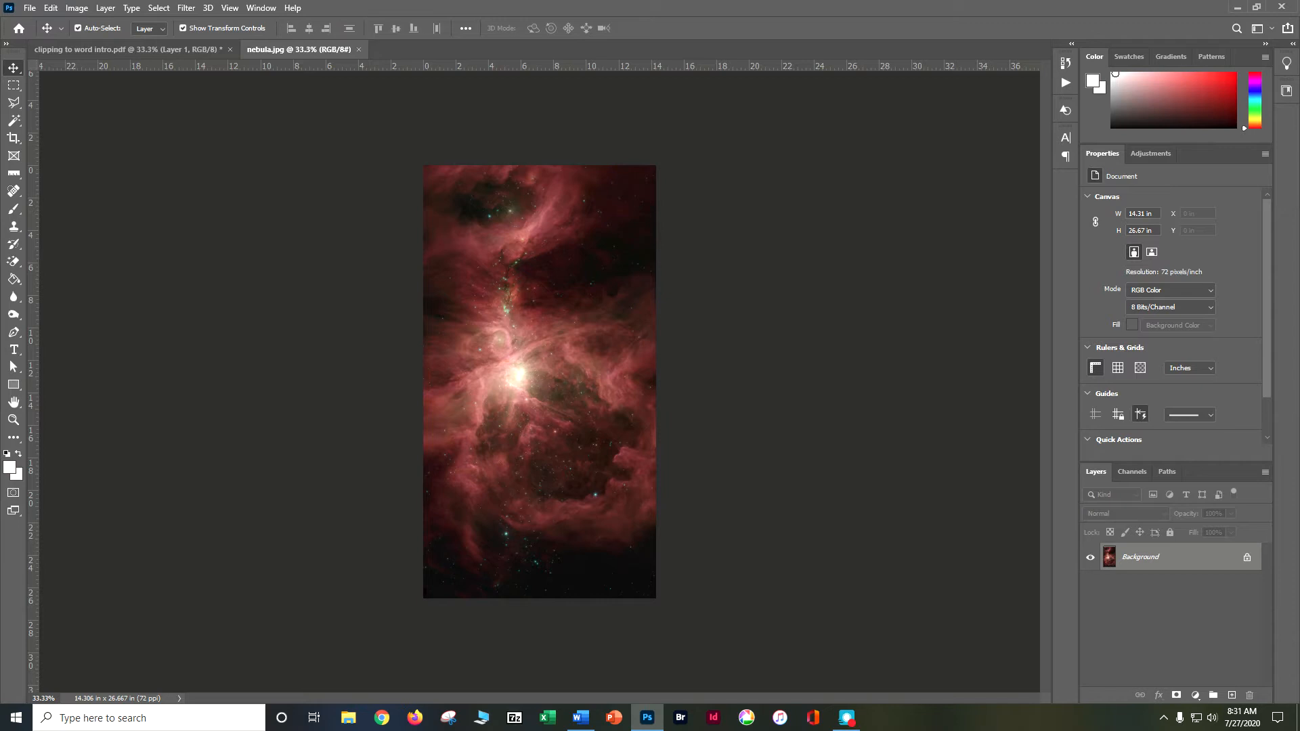
click(77, 7)
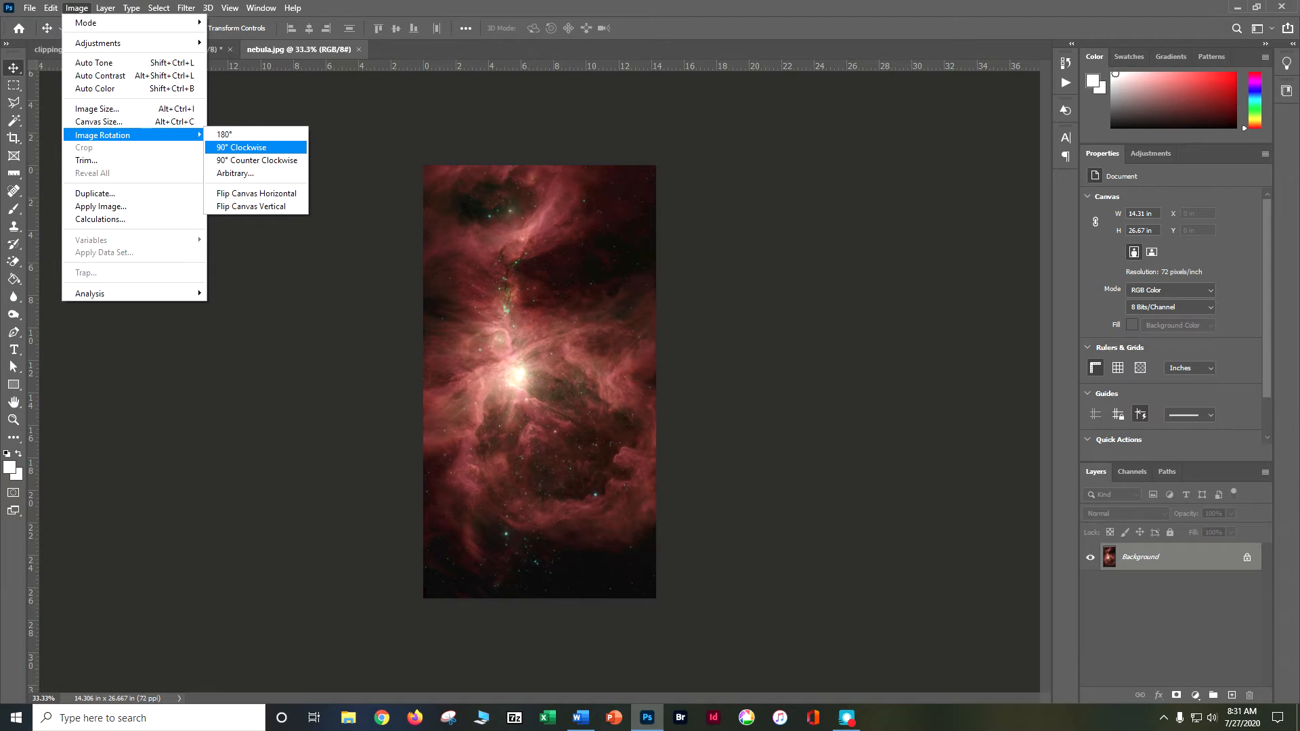
click(245, 147)
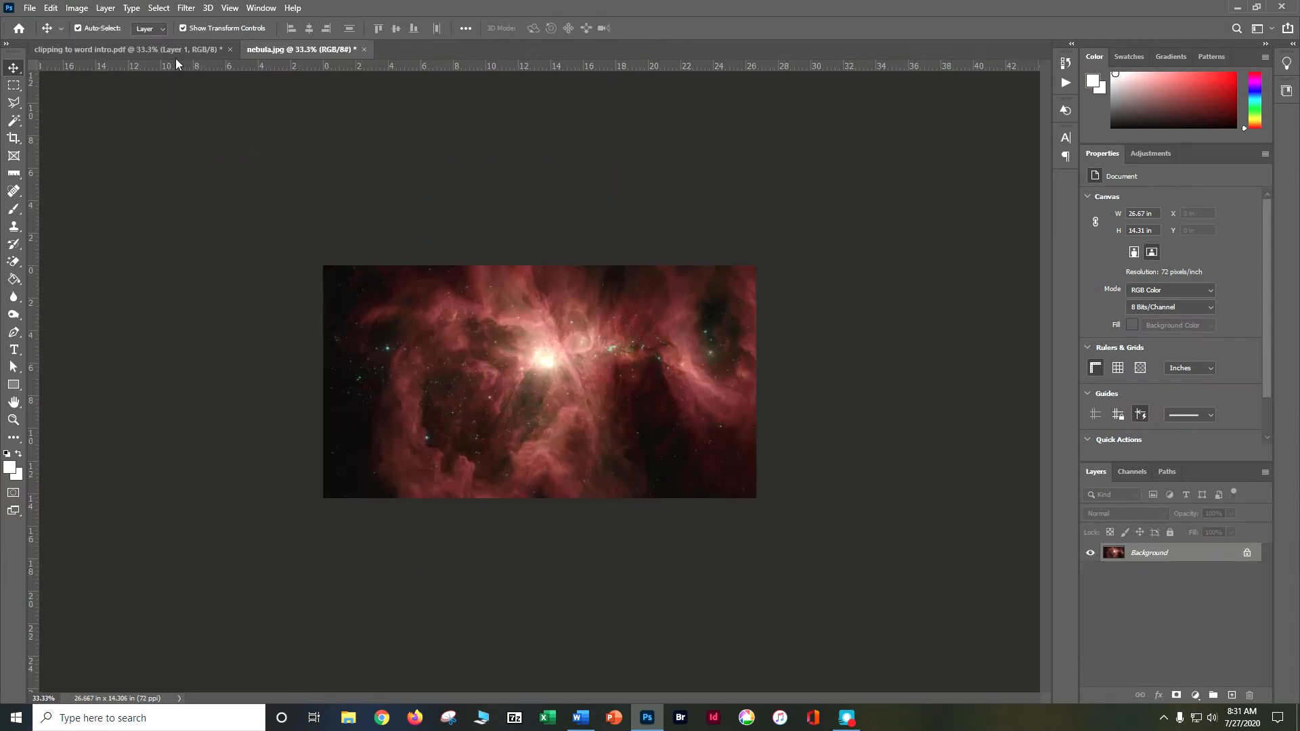
click(76, 7)
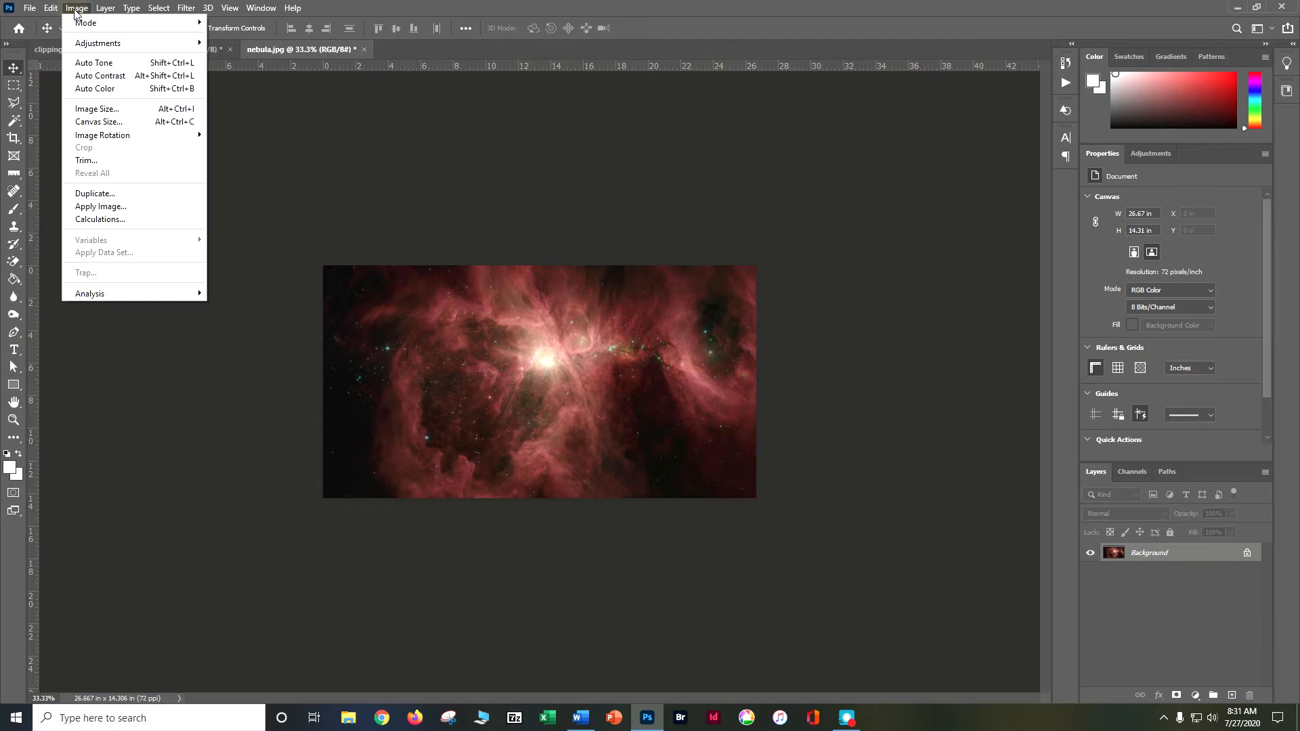
Resize the nebula to 11 × 5.901 inches at 300 pixels per inch.
click(96, 108)
text(11)
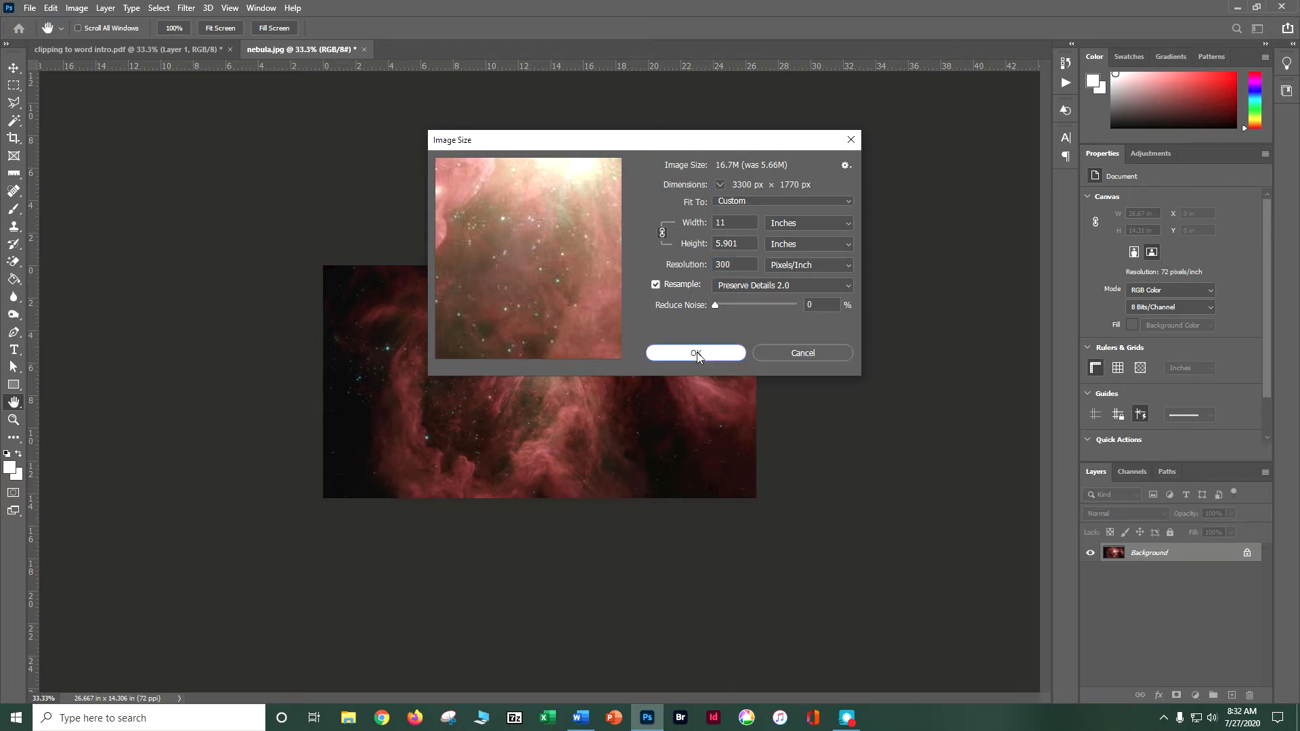
click(694, 352)
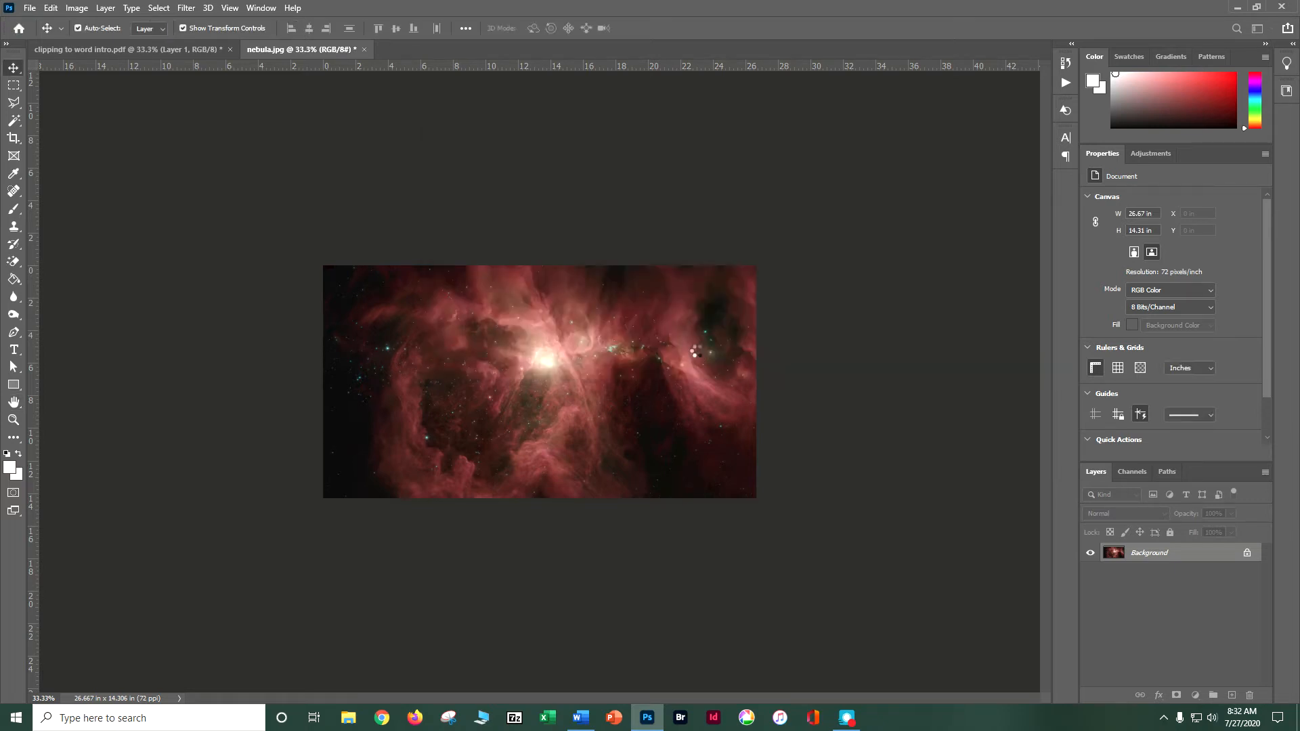
Save the nebula as the doser_space clipping JPEG, replacing the existing file.
click(29, 7)
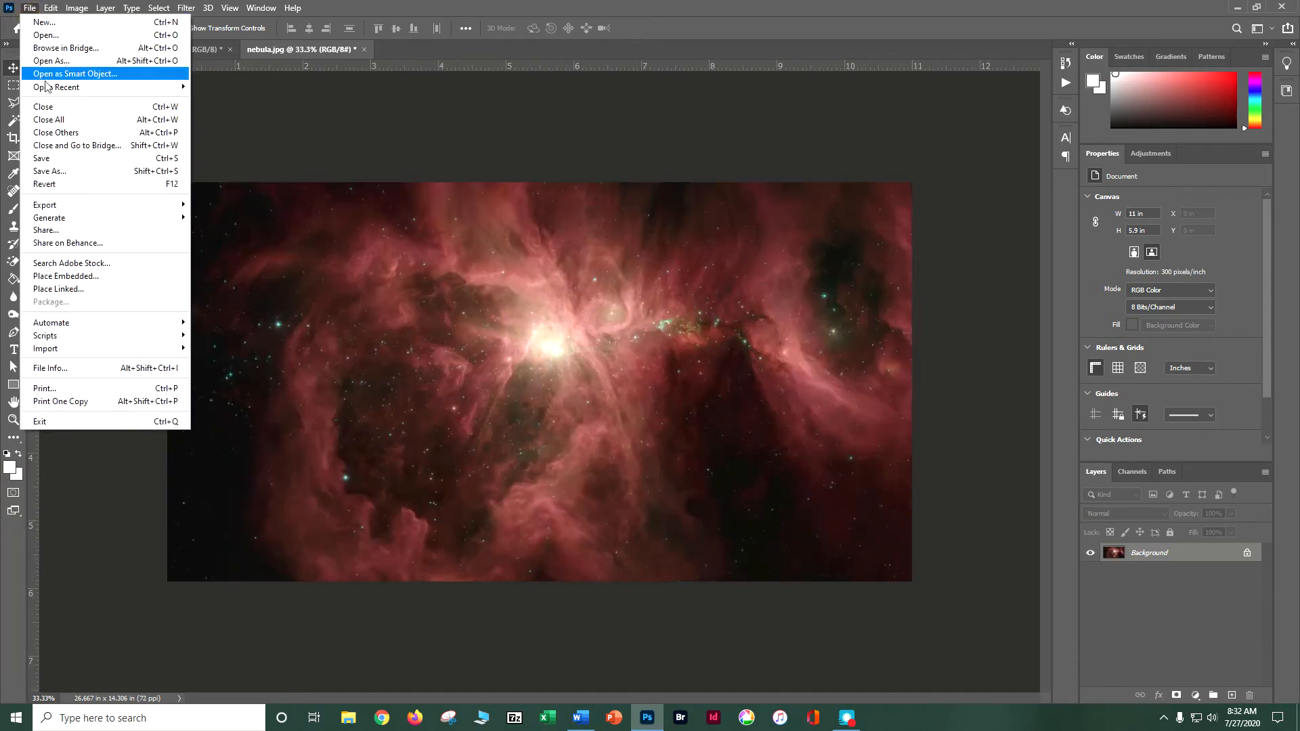
click(49, 170)
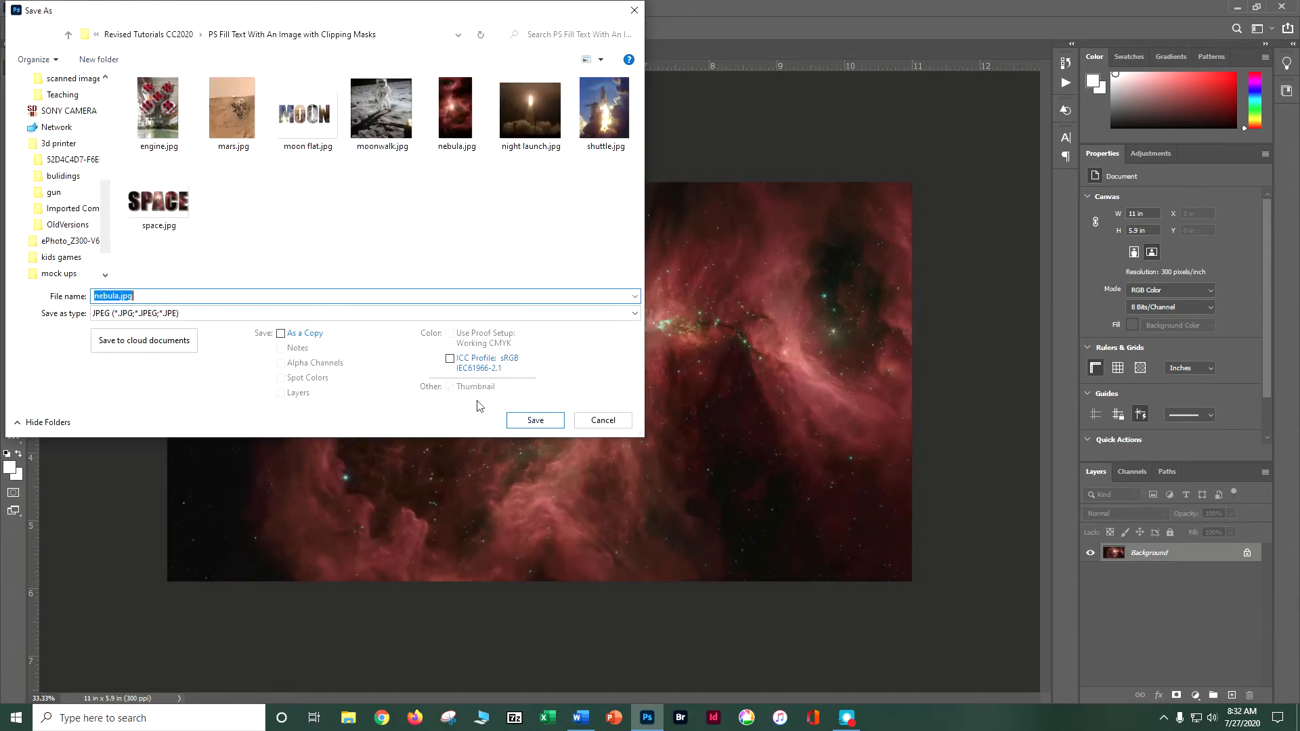
text(doser_))
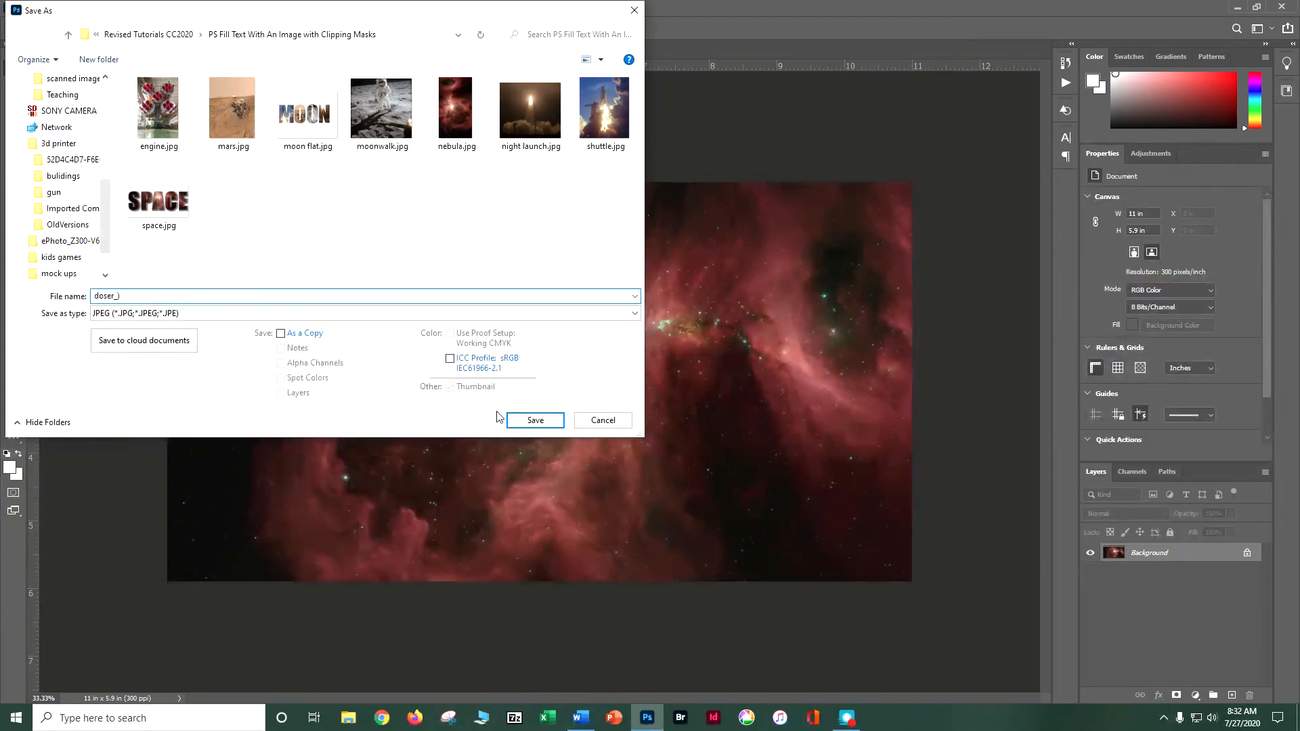
text(sp)
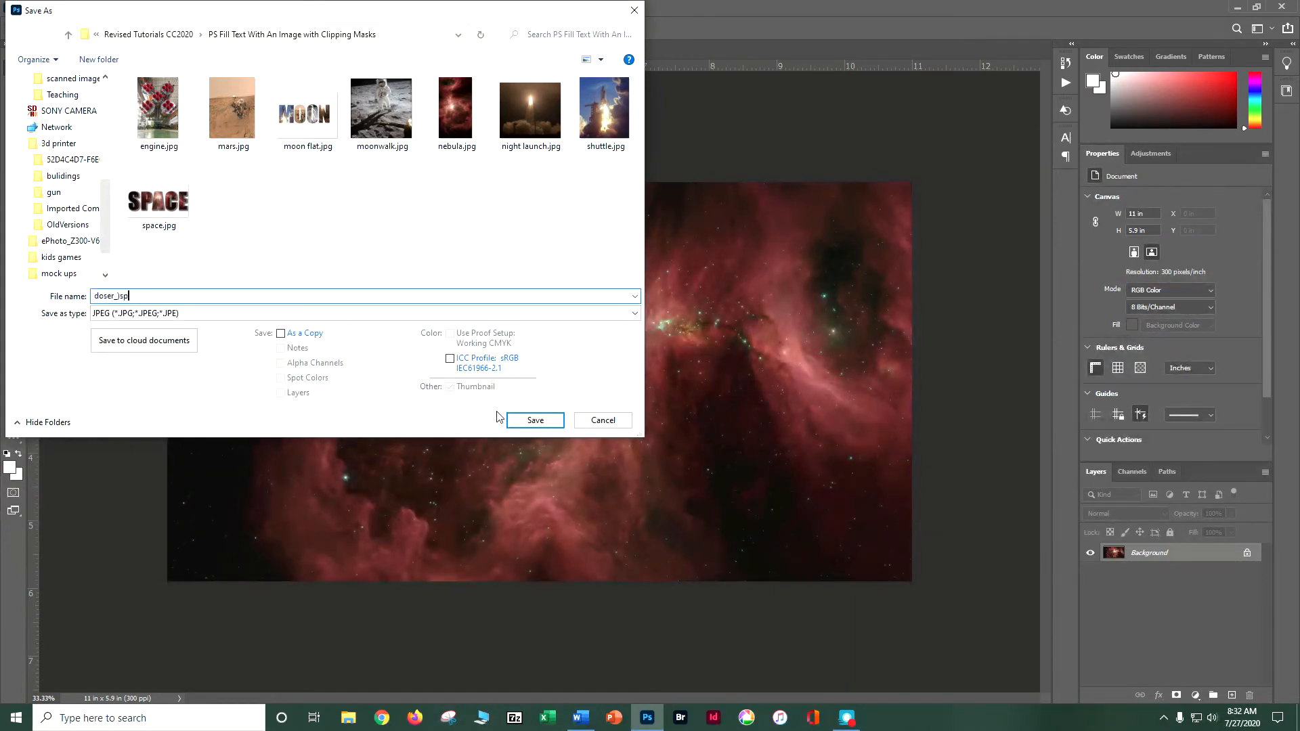
text(doser_s)
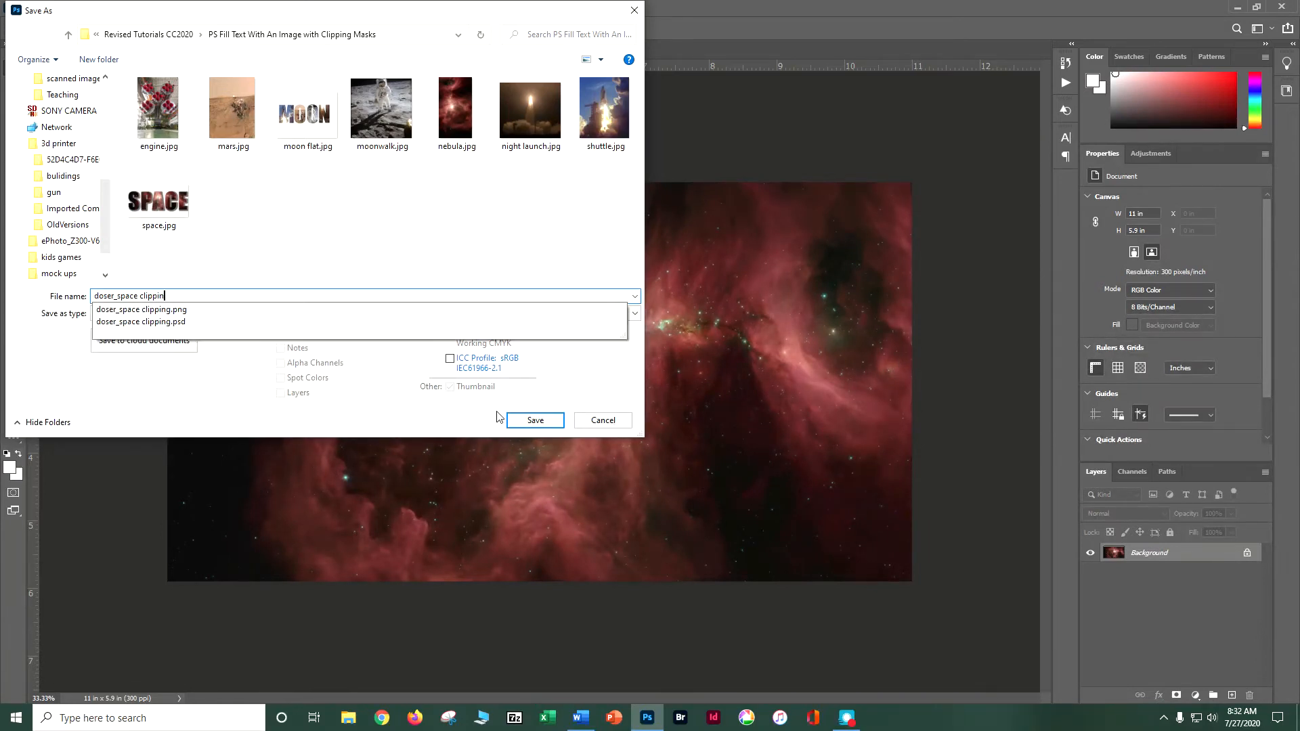
click(129, 313)
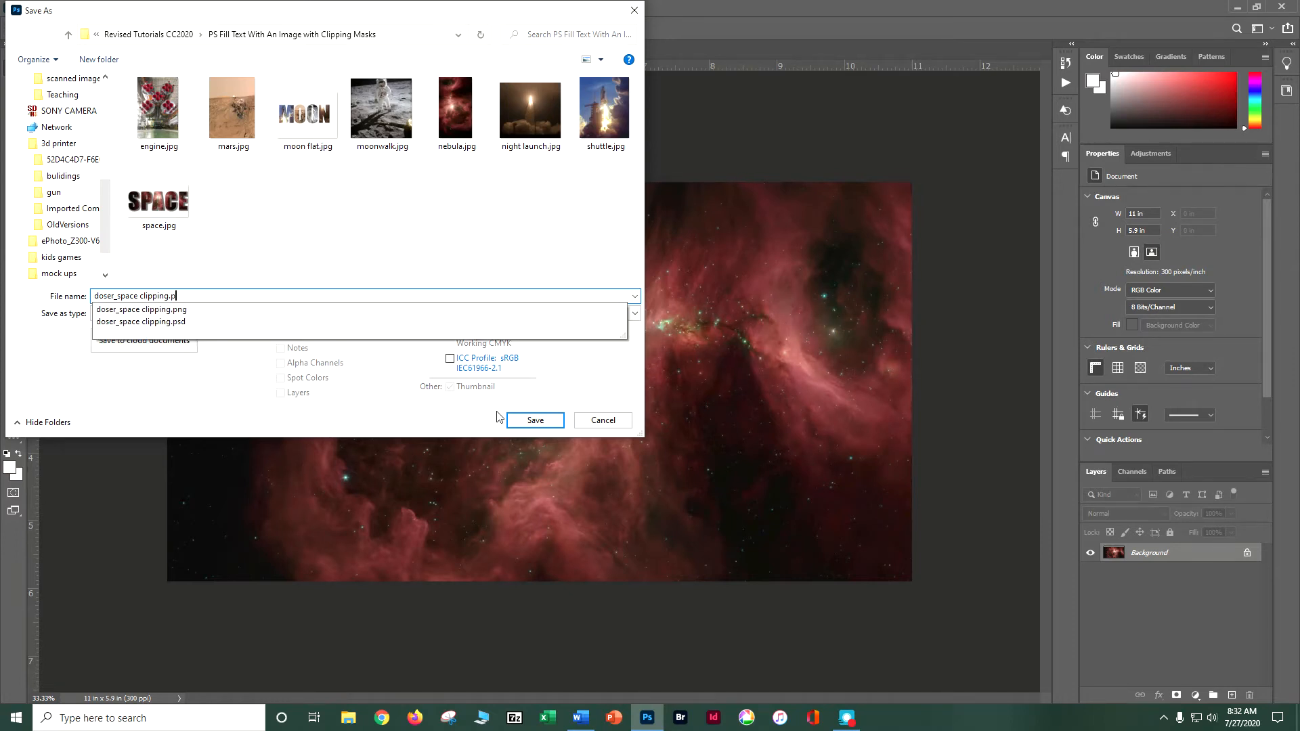
click(534, 420)
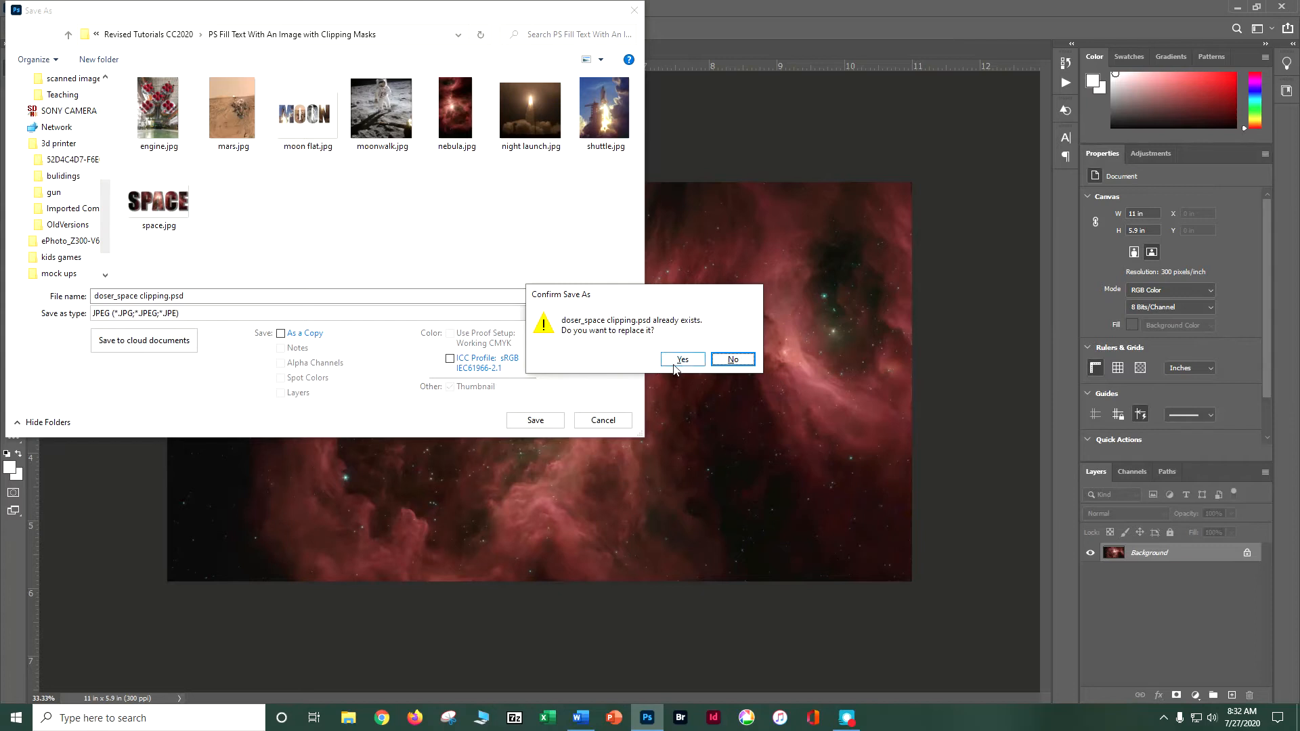
click(680, 359)
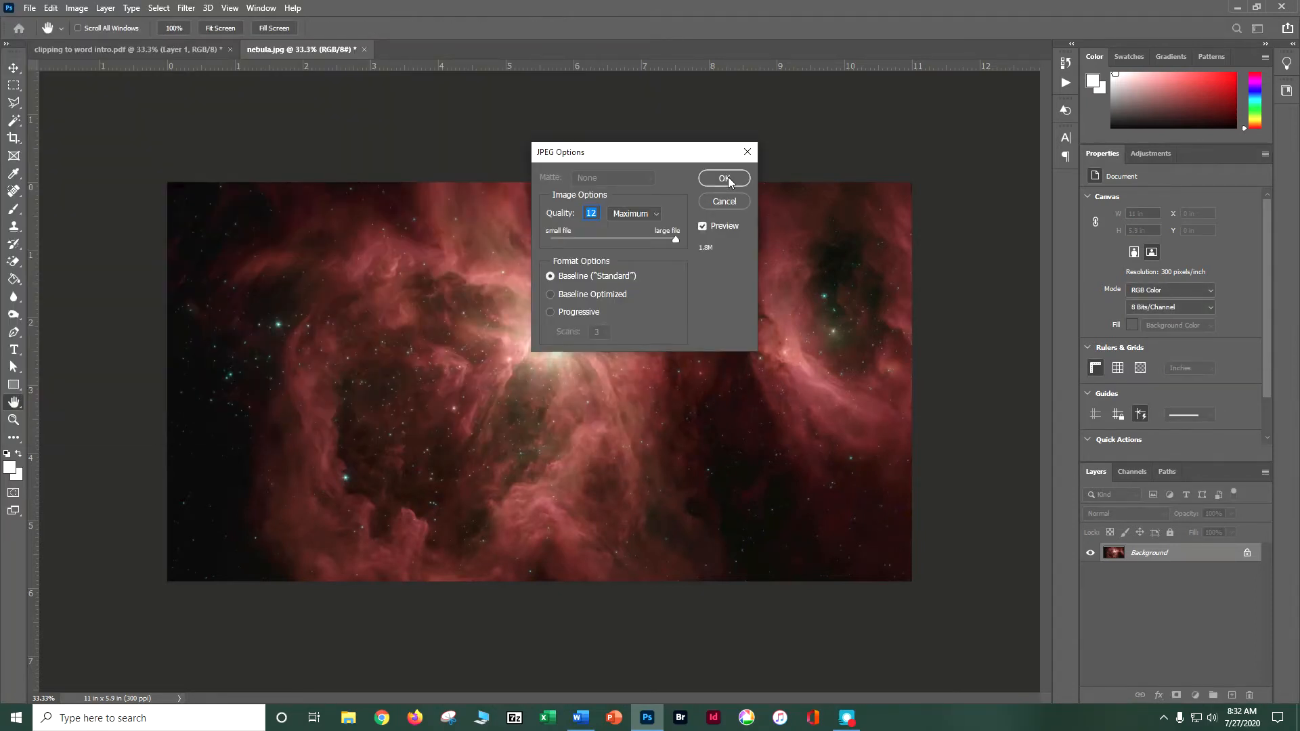
click(723, 178)
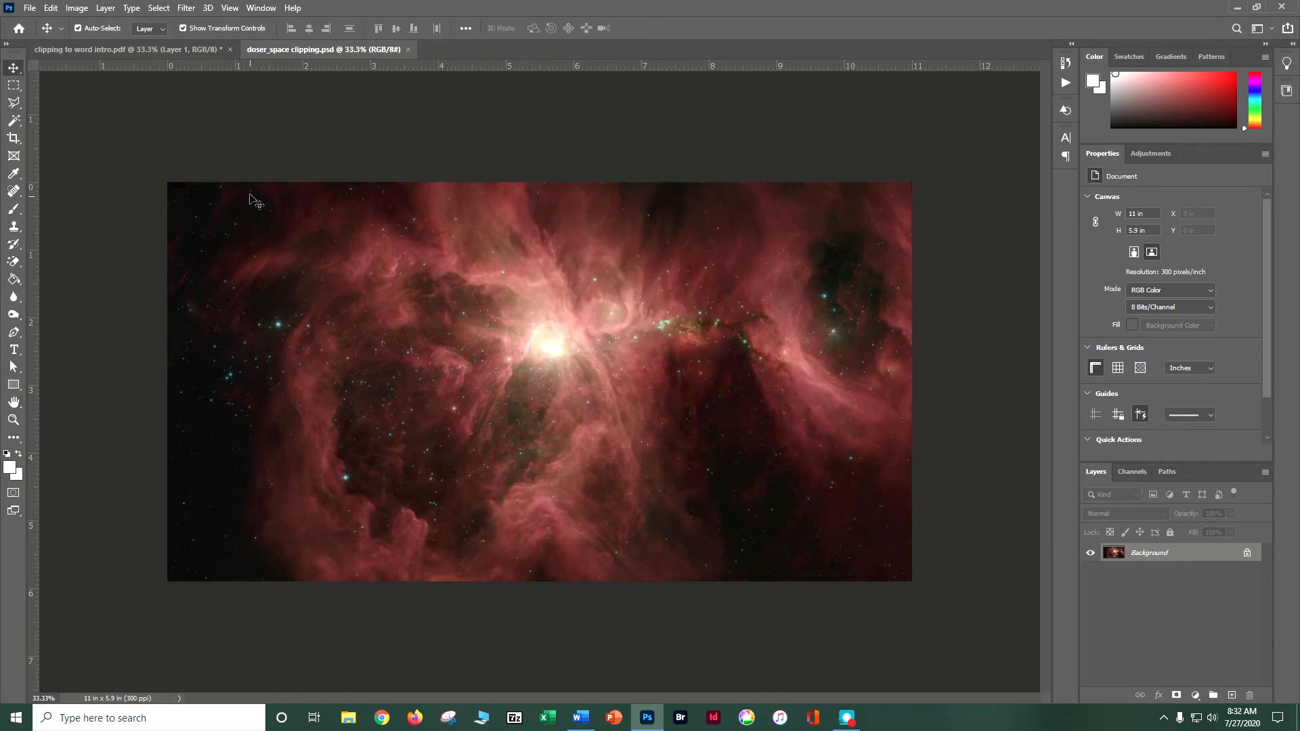
mouse_move(229, 188)
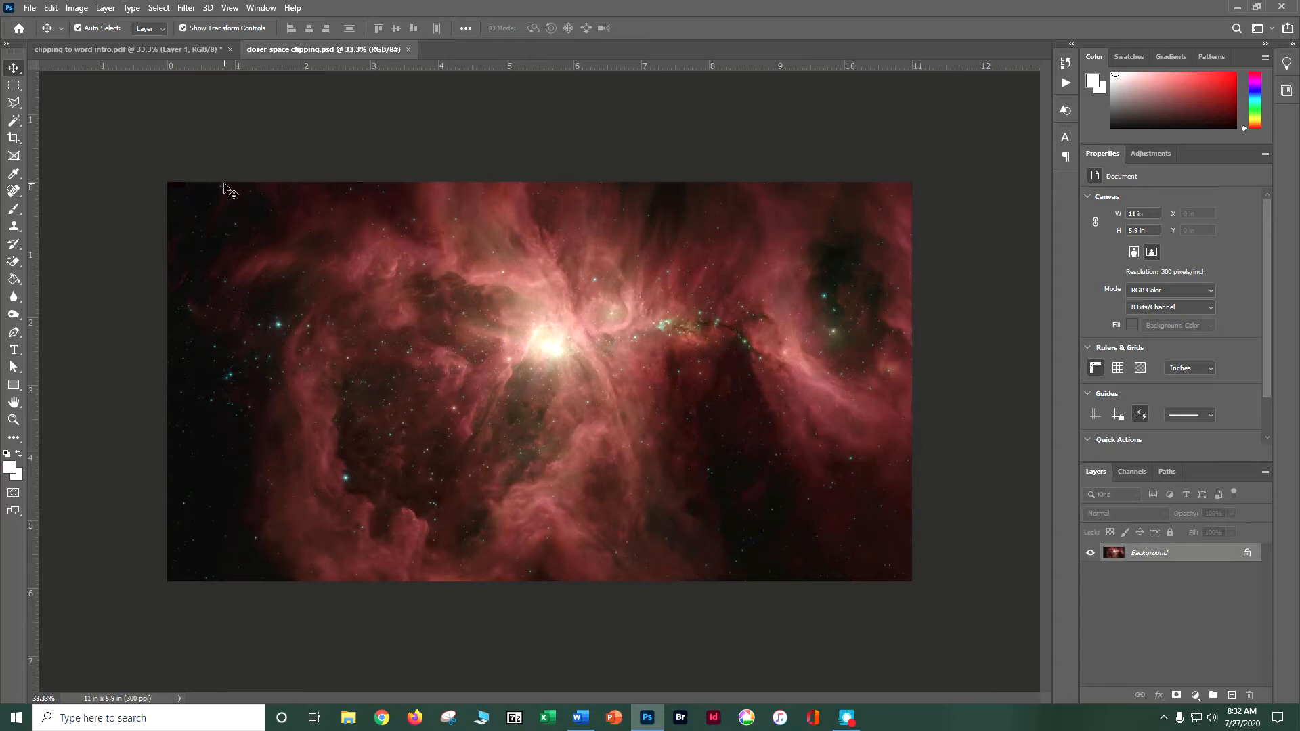
mouse_move(132, 130)
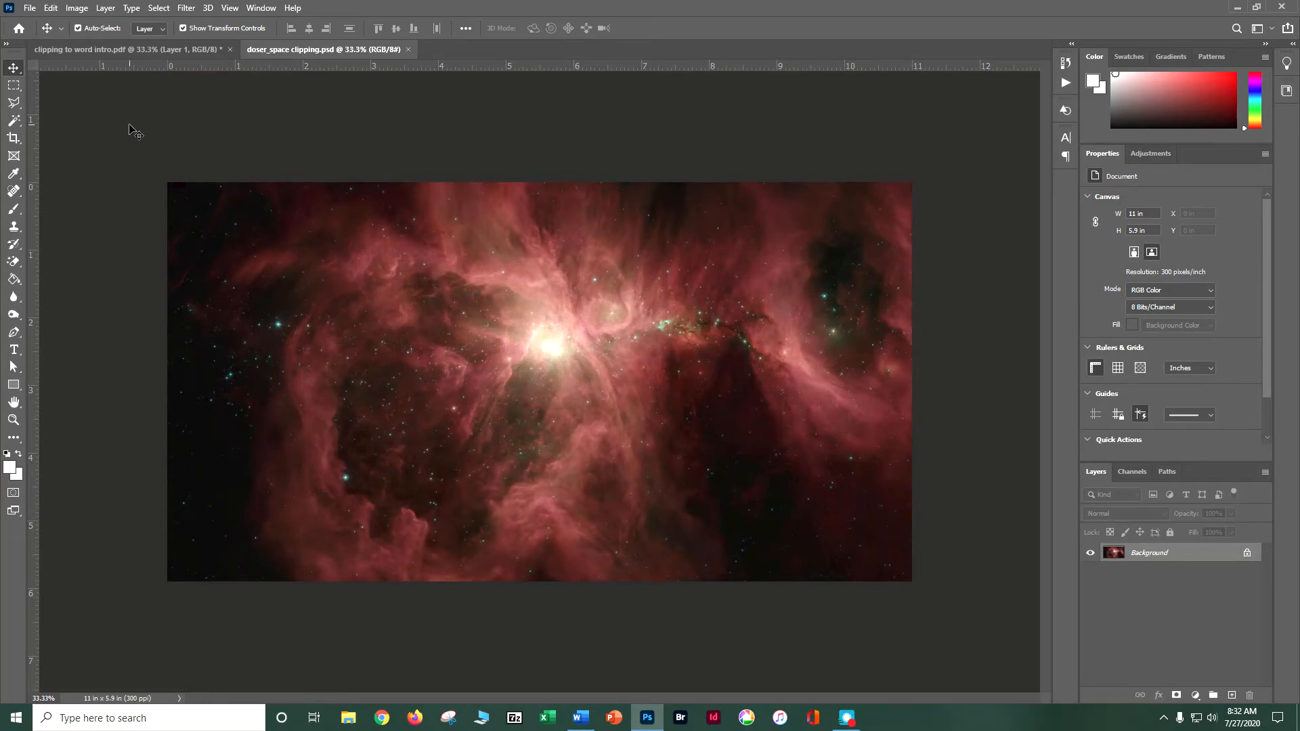
mouse_move(15, 348)
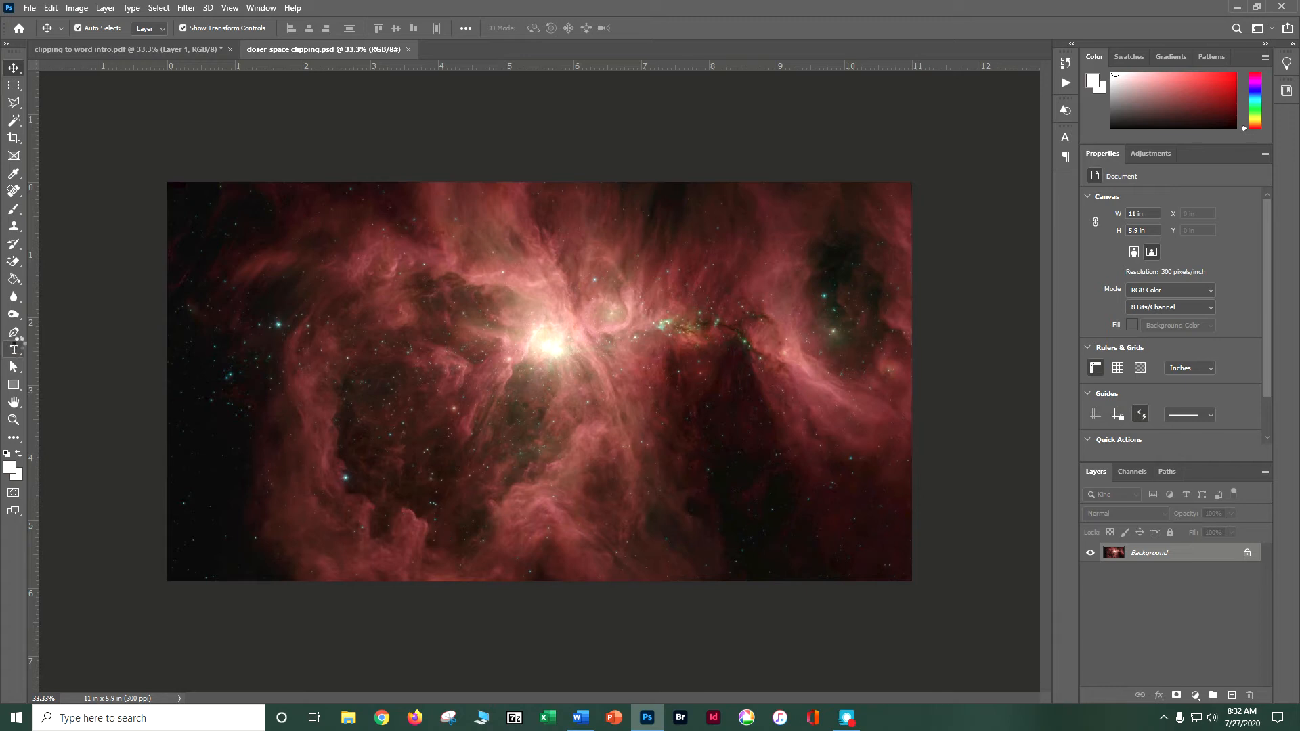
With the Type tool active, set the text colour to white (hex fff).
click(14, 348)
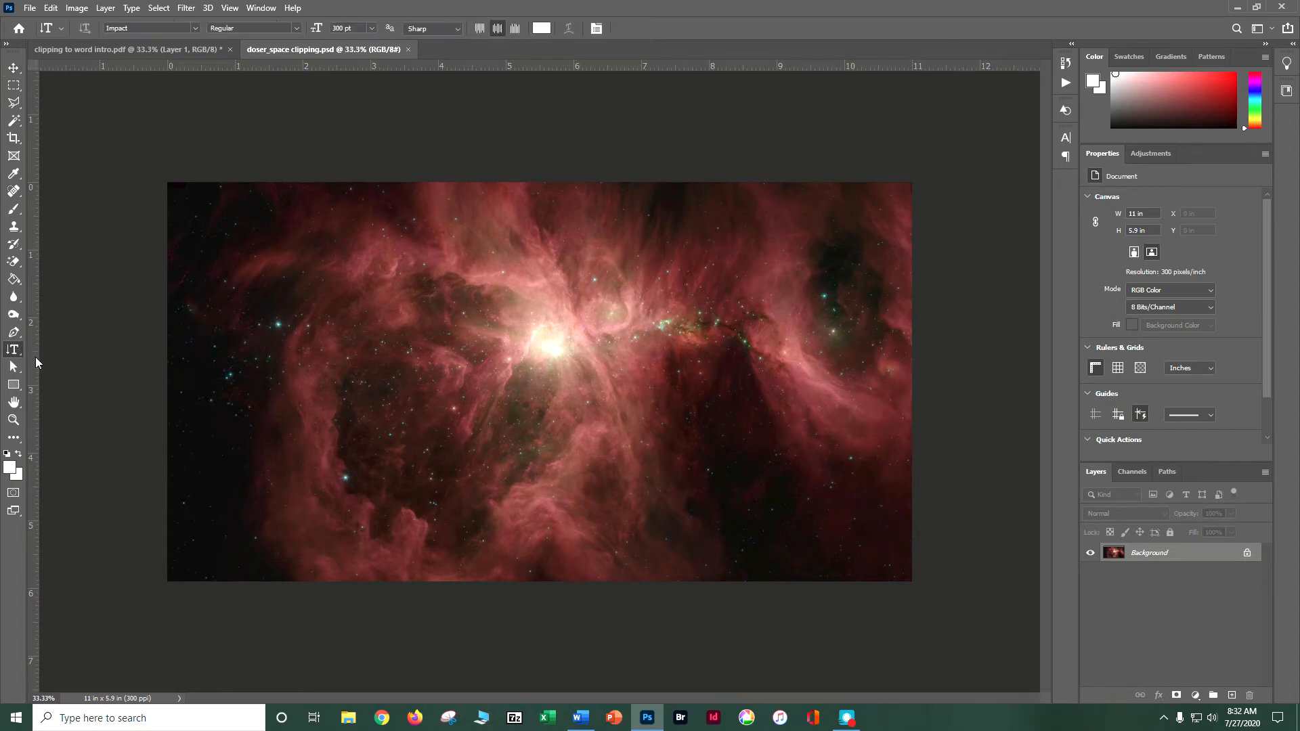
right_click(13, 349)
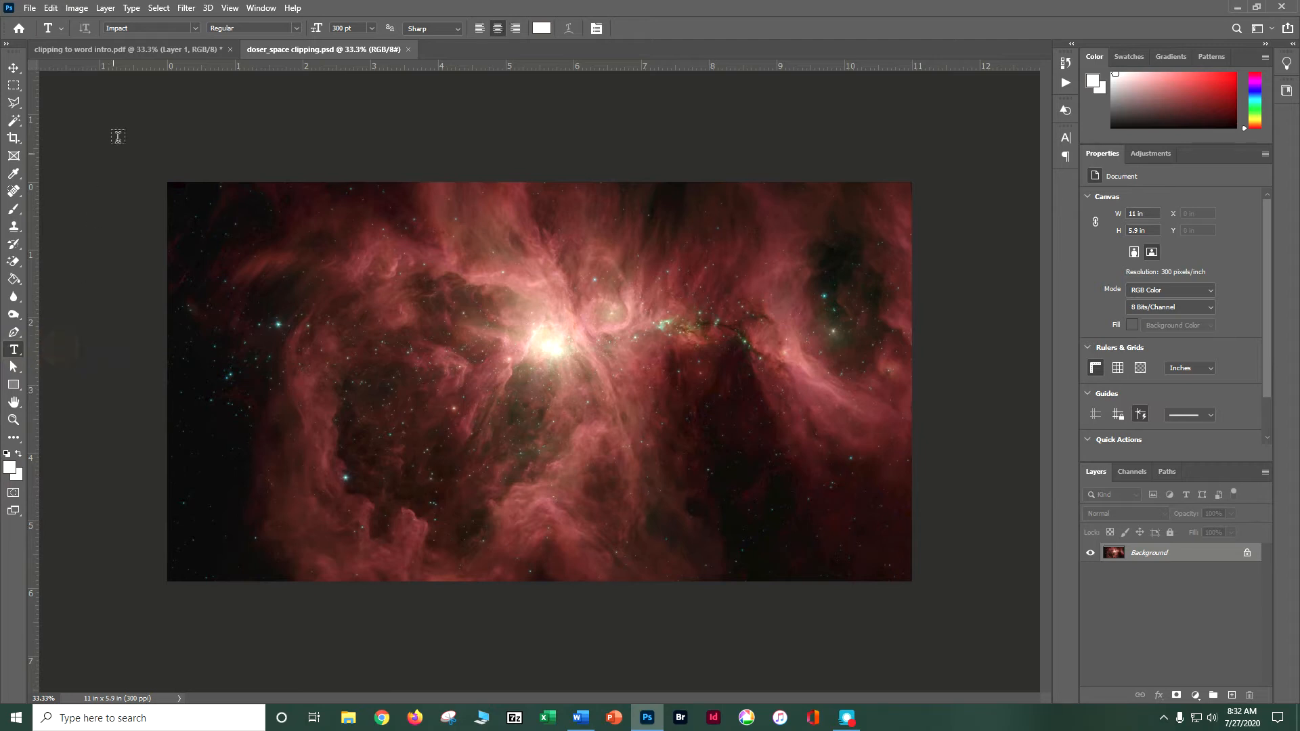
mouse_move(196, 35)
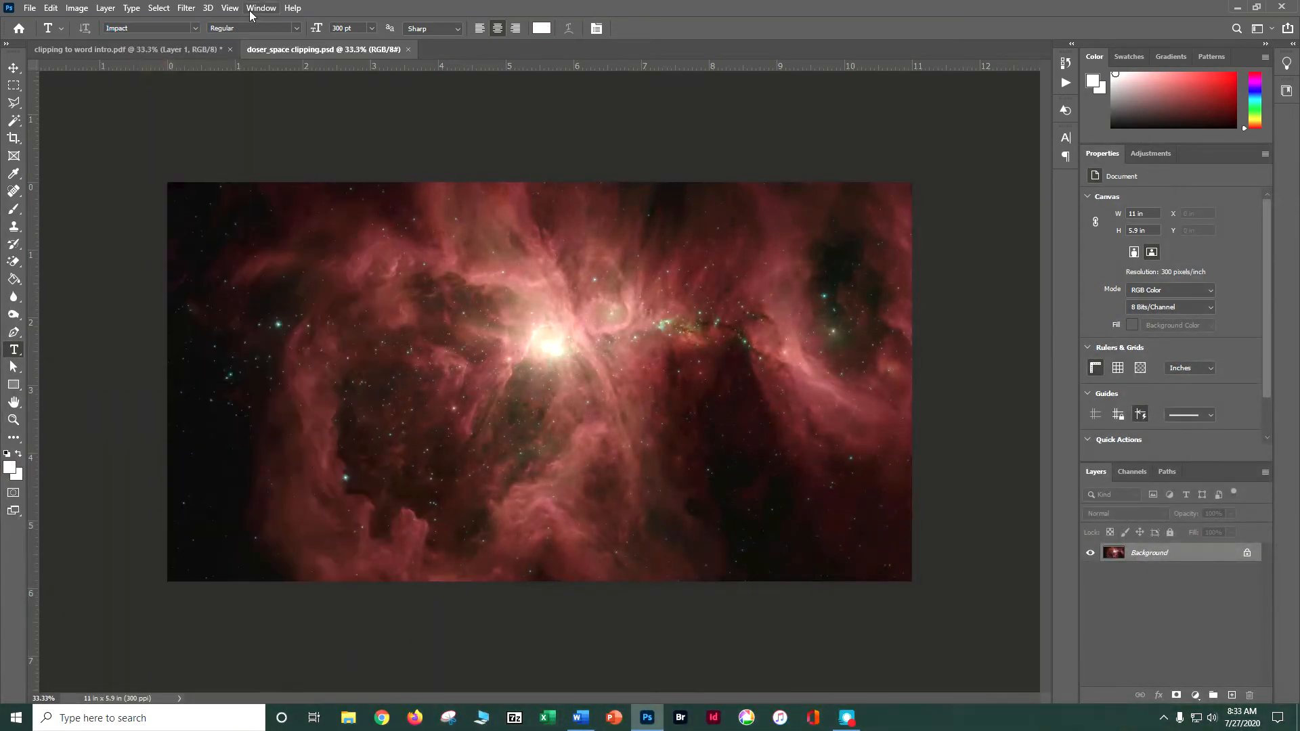
mouse_move(281, 27)
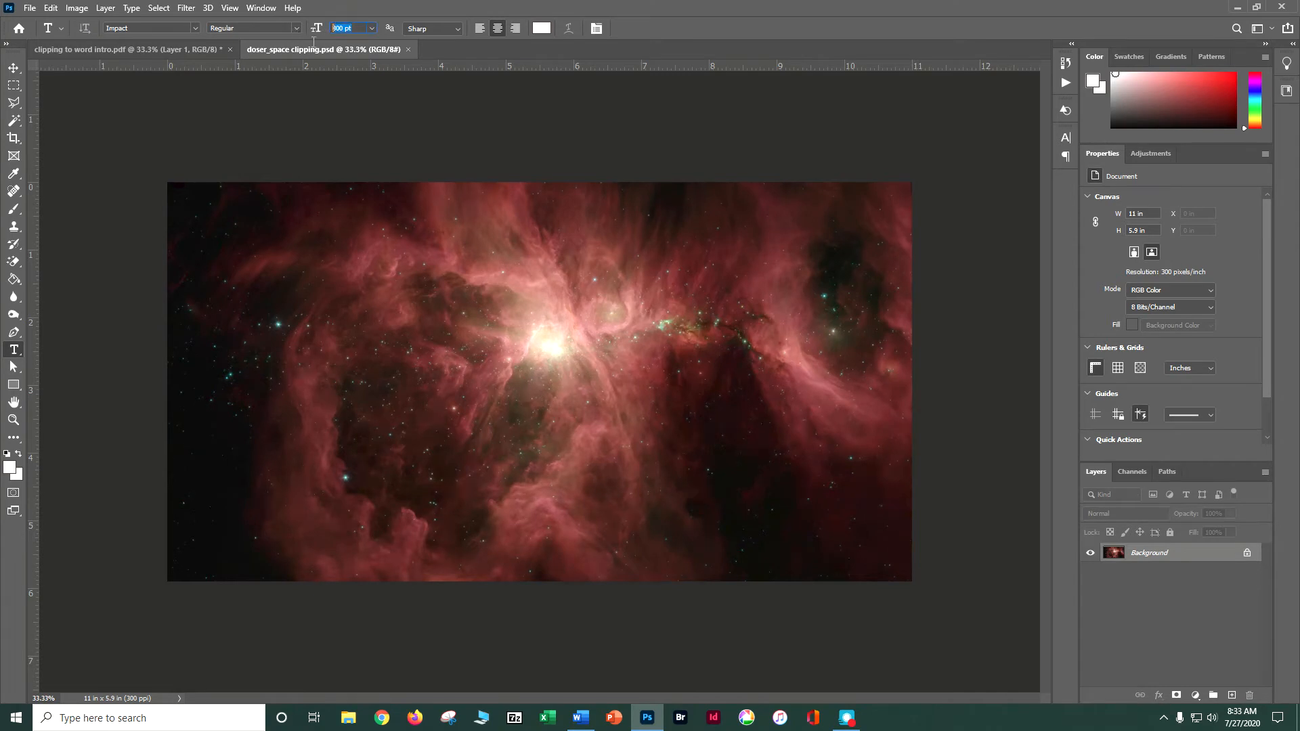
mouse_move(323, 49)
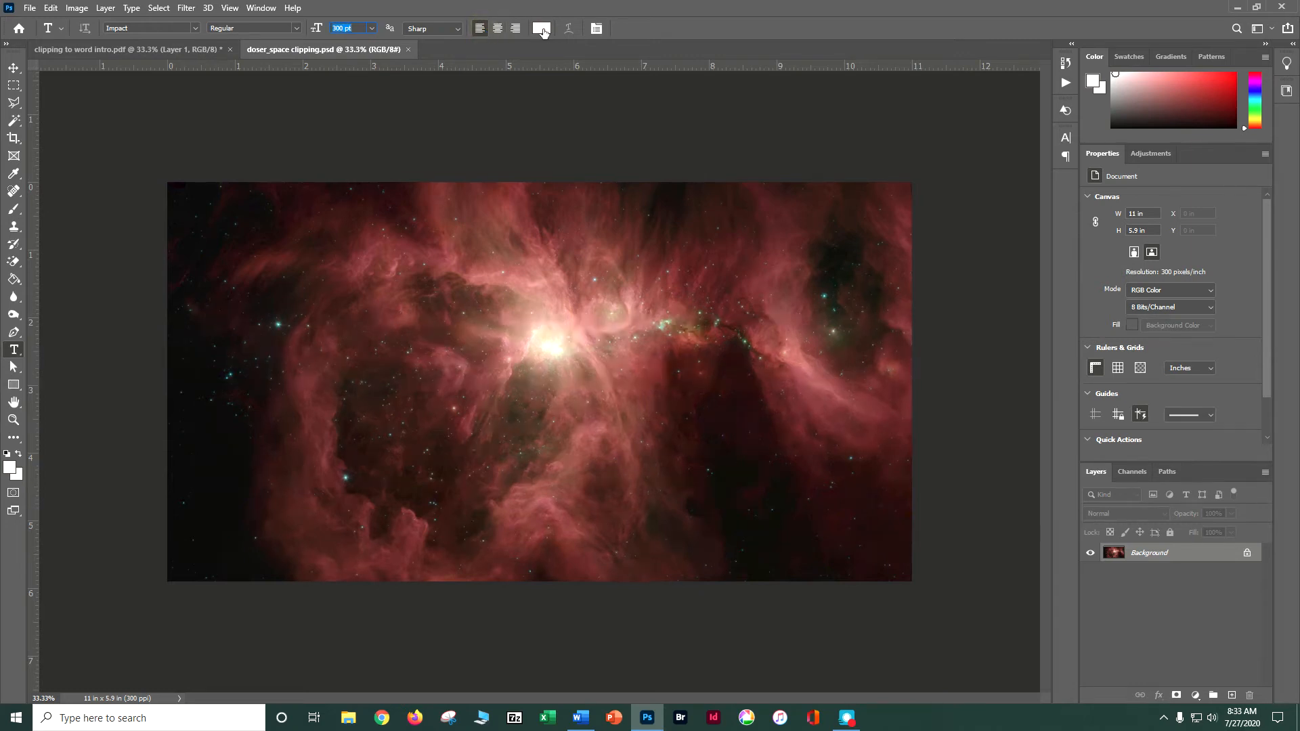
click(542, 29)
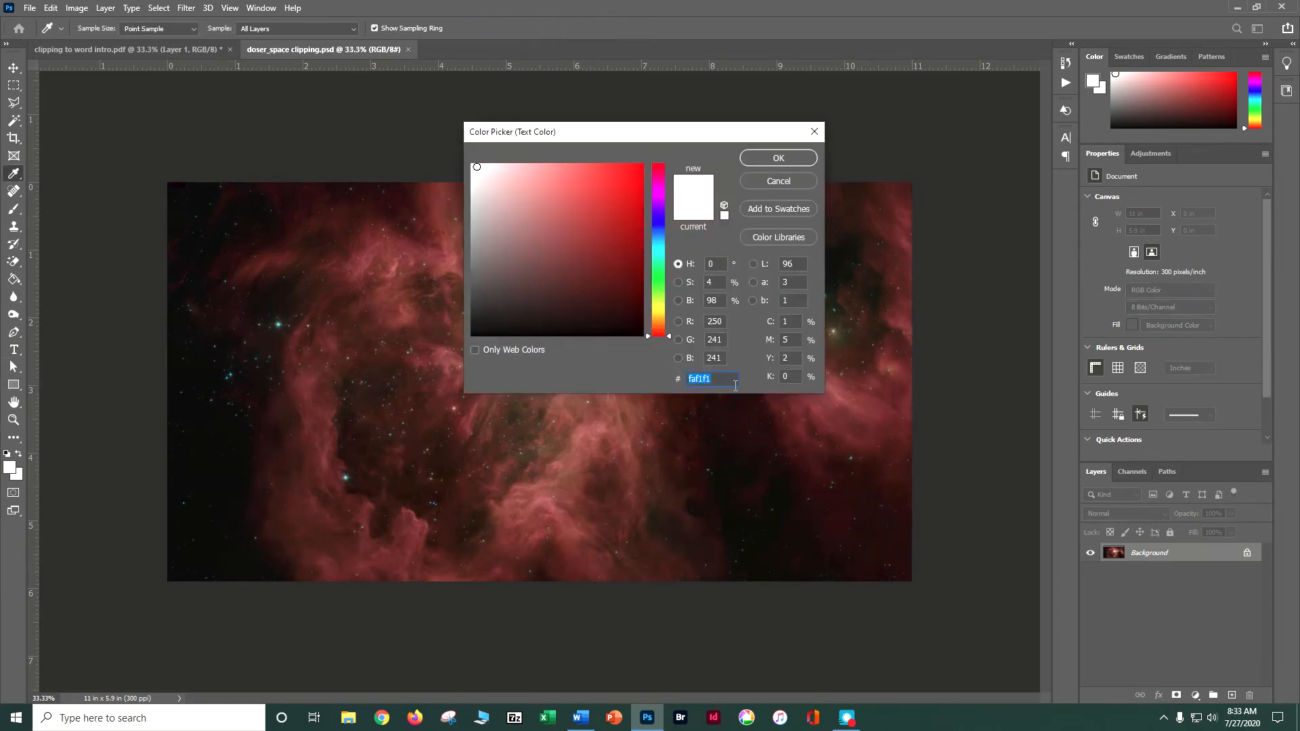
text(fff)
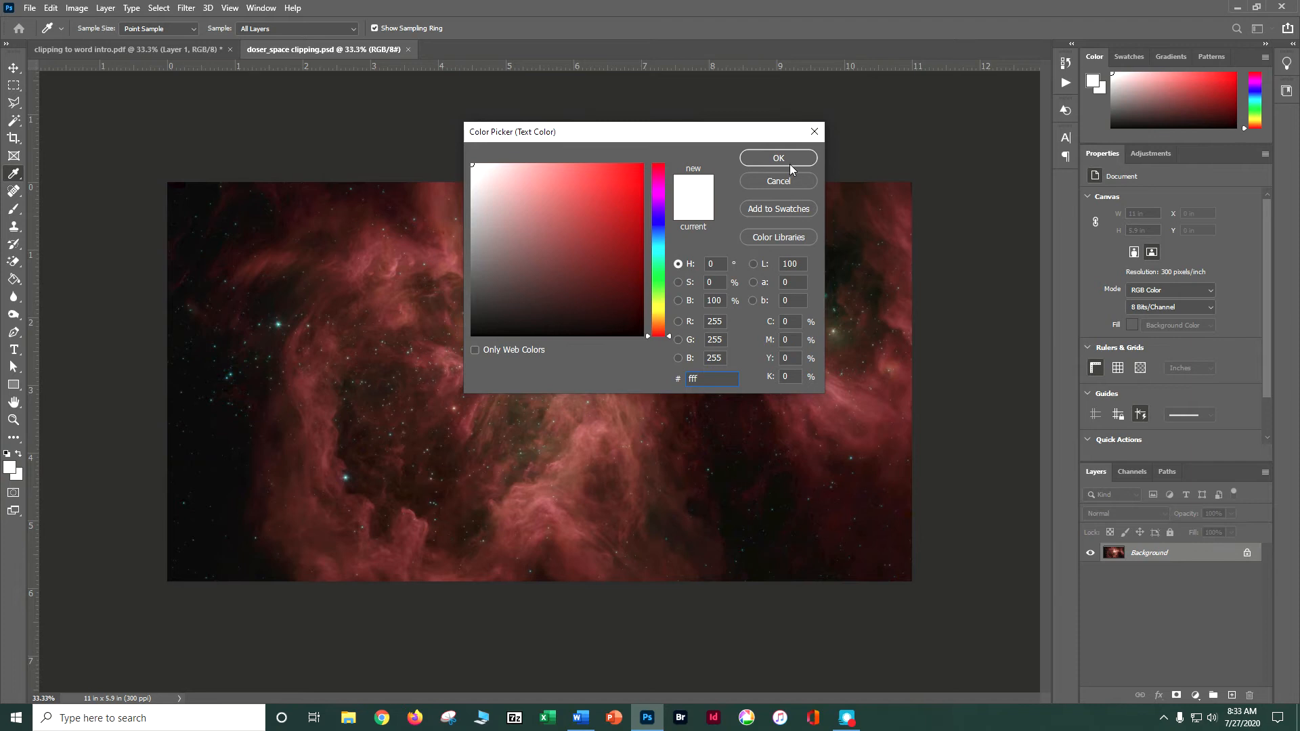
click(777, 158)
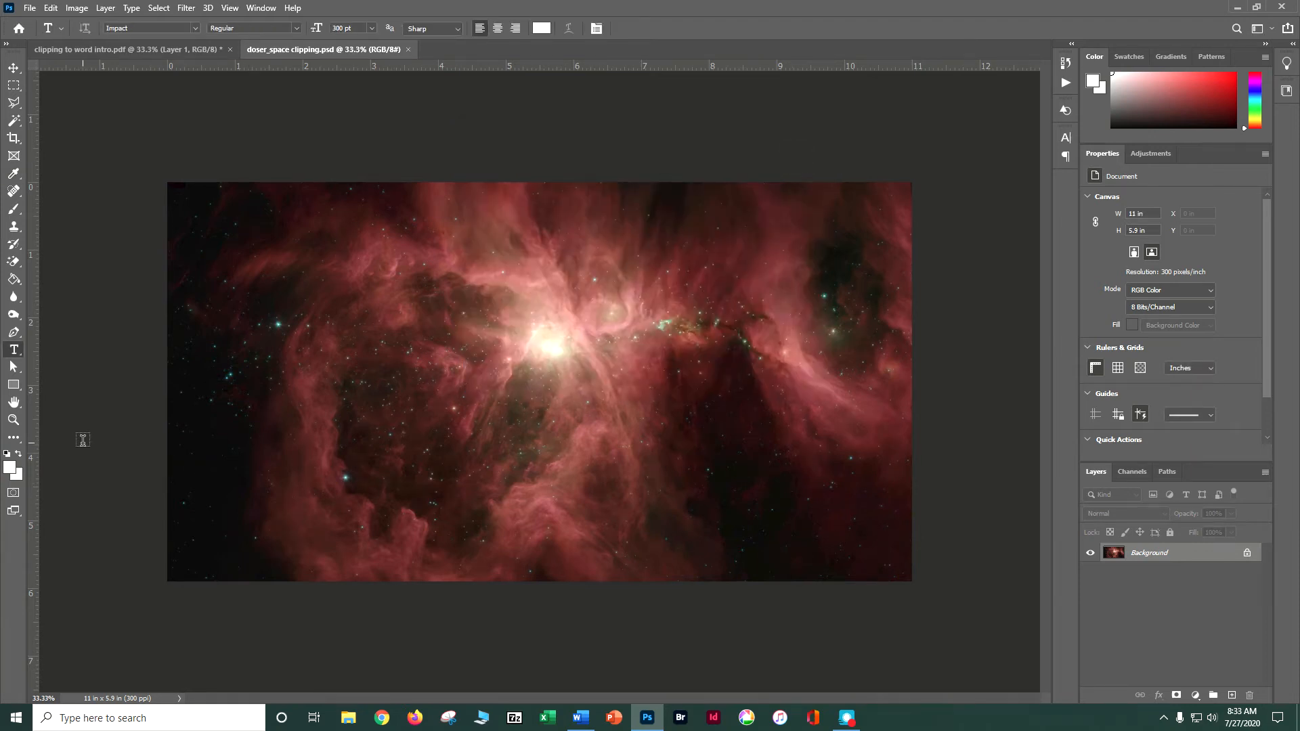
mouse_move(248, 469)
text(SPACE)
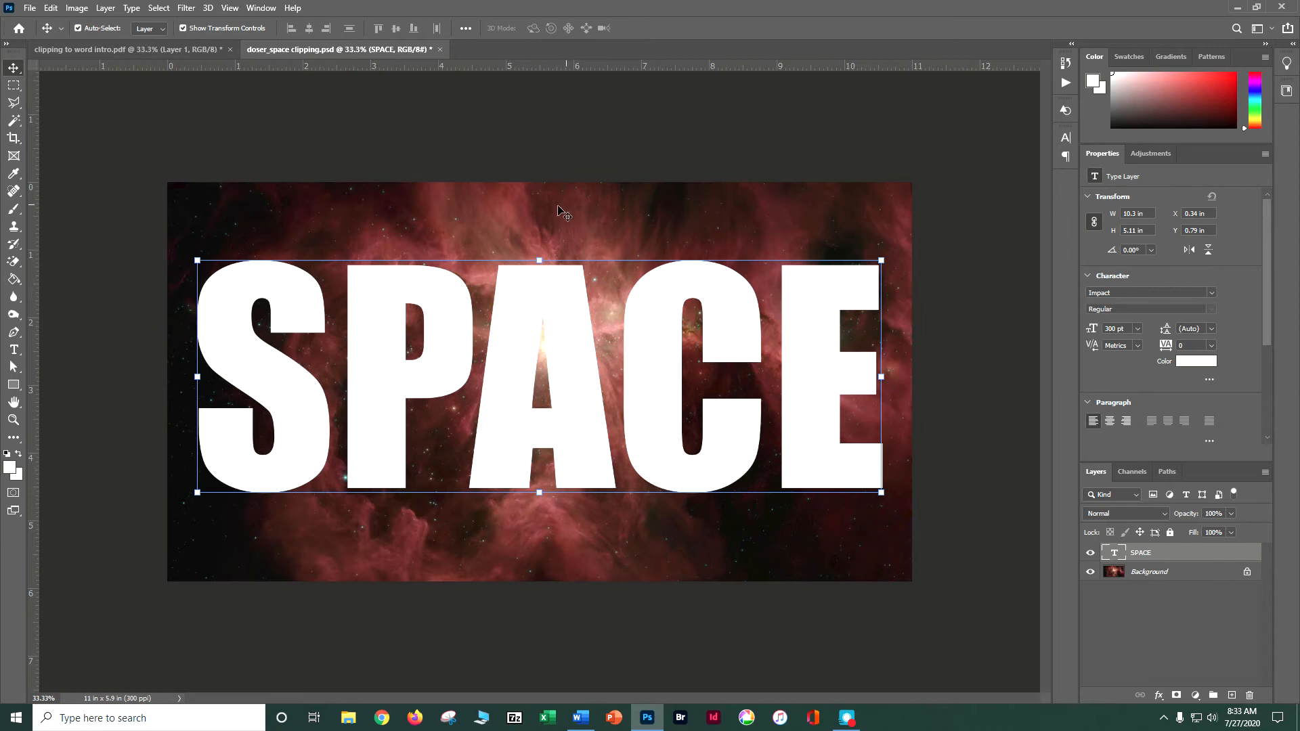
mouse_move(750, 250)
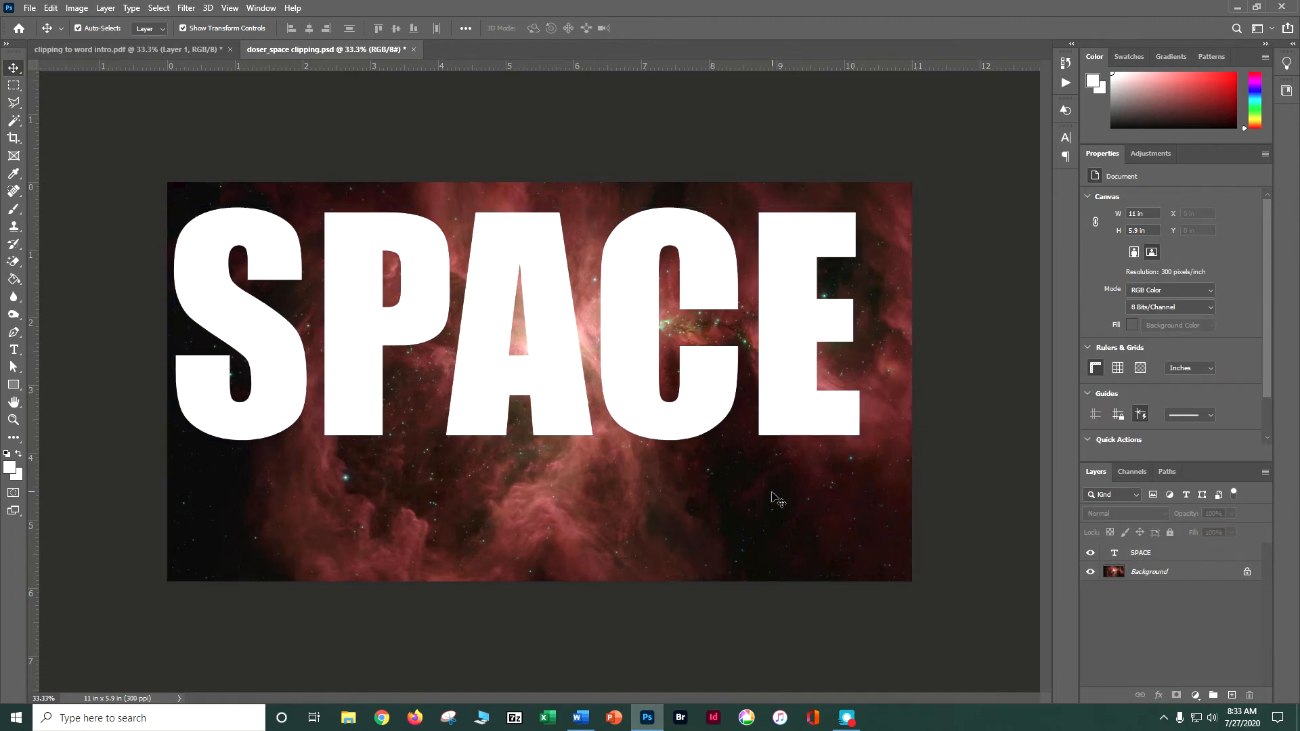
mouse_move(854, 572)
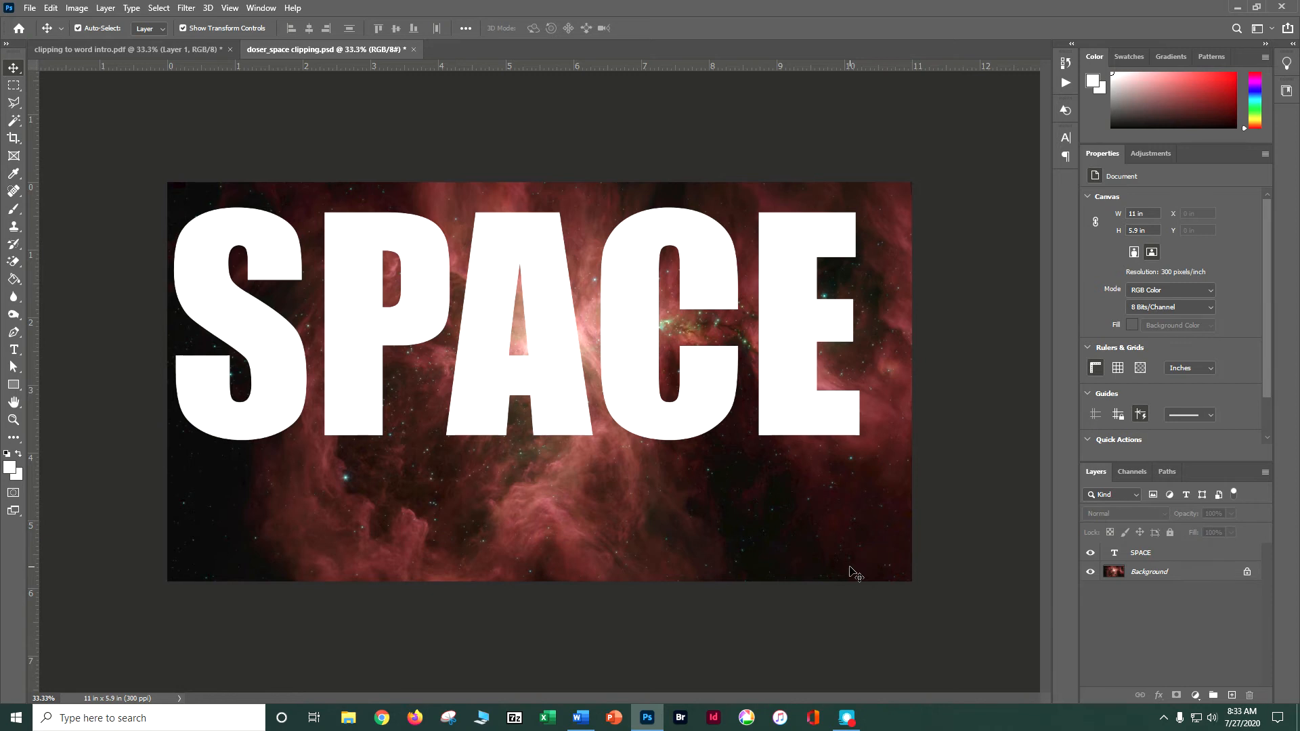
mouse_move(1018, 624)
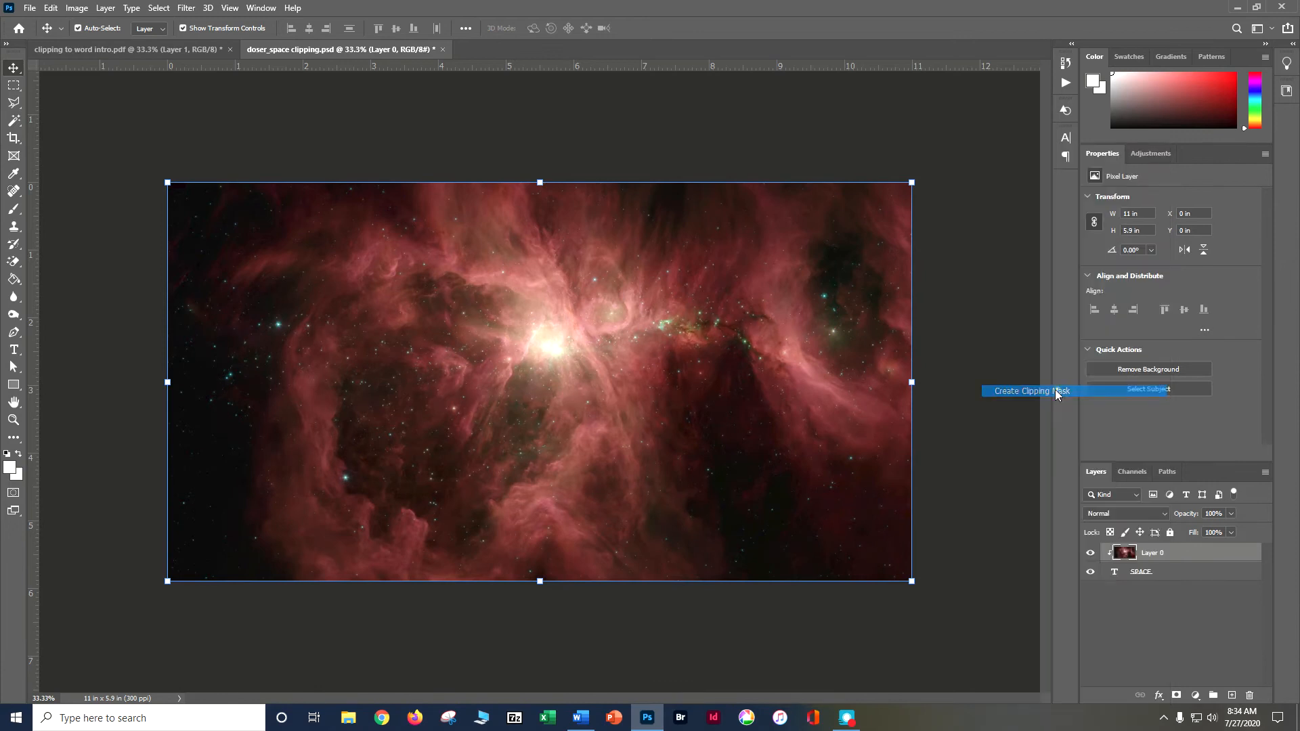
Clip the nebula layer to the SPACE text layer, then select the SPACE layer.
click(1030, 390)
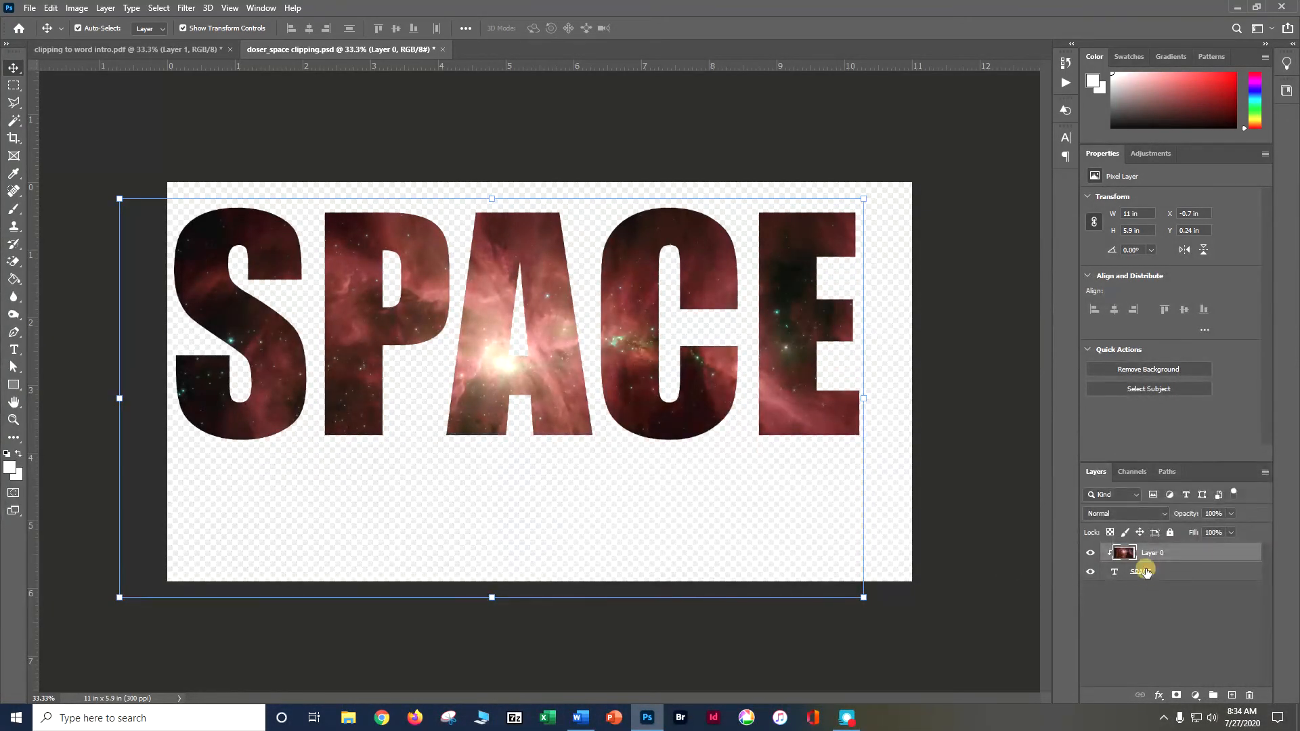
click(1141, 572)
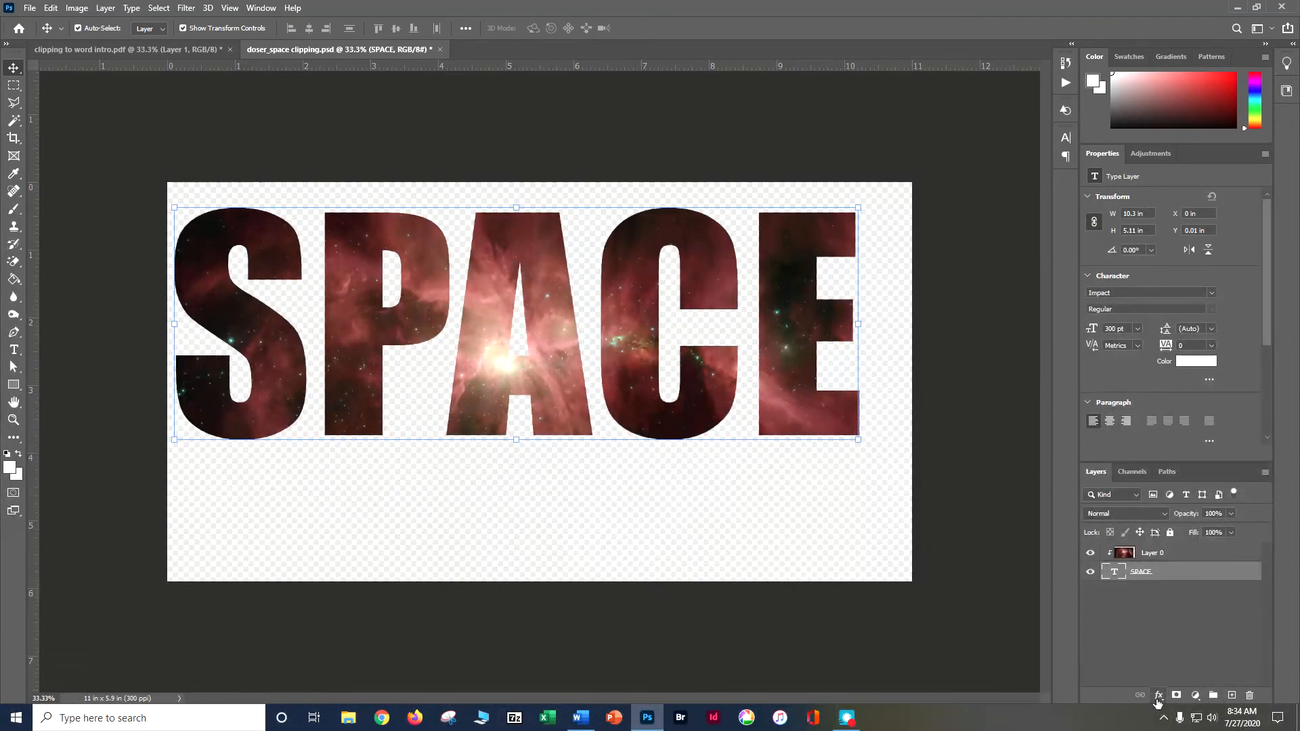
Add a drop shadow: opacity 90, angle 115, distance 25, spread 20, size 70.
click(1158, 694)
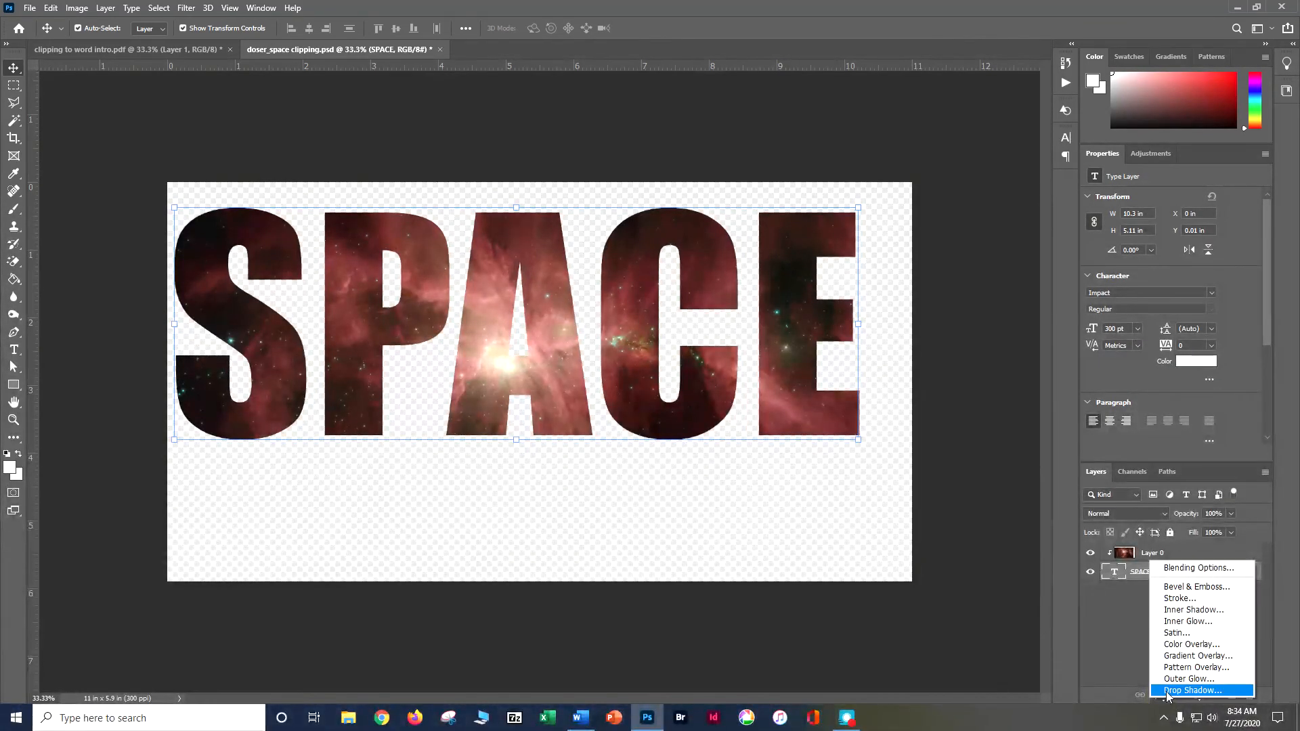
click(1191, 690)
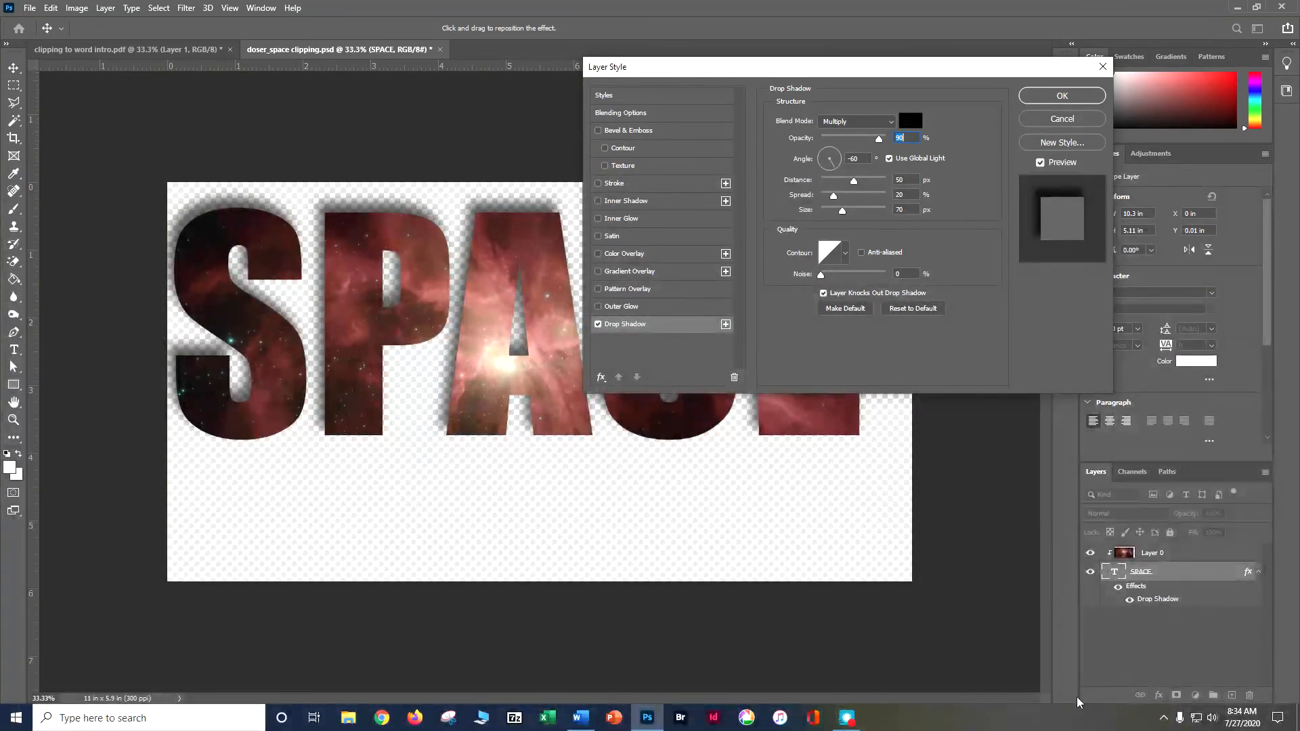
triple_click(854, 159)
text(115)
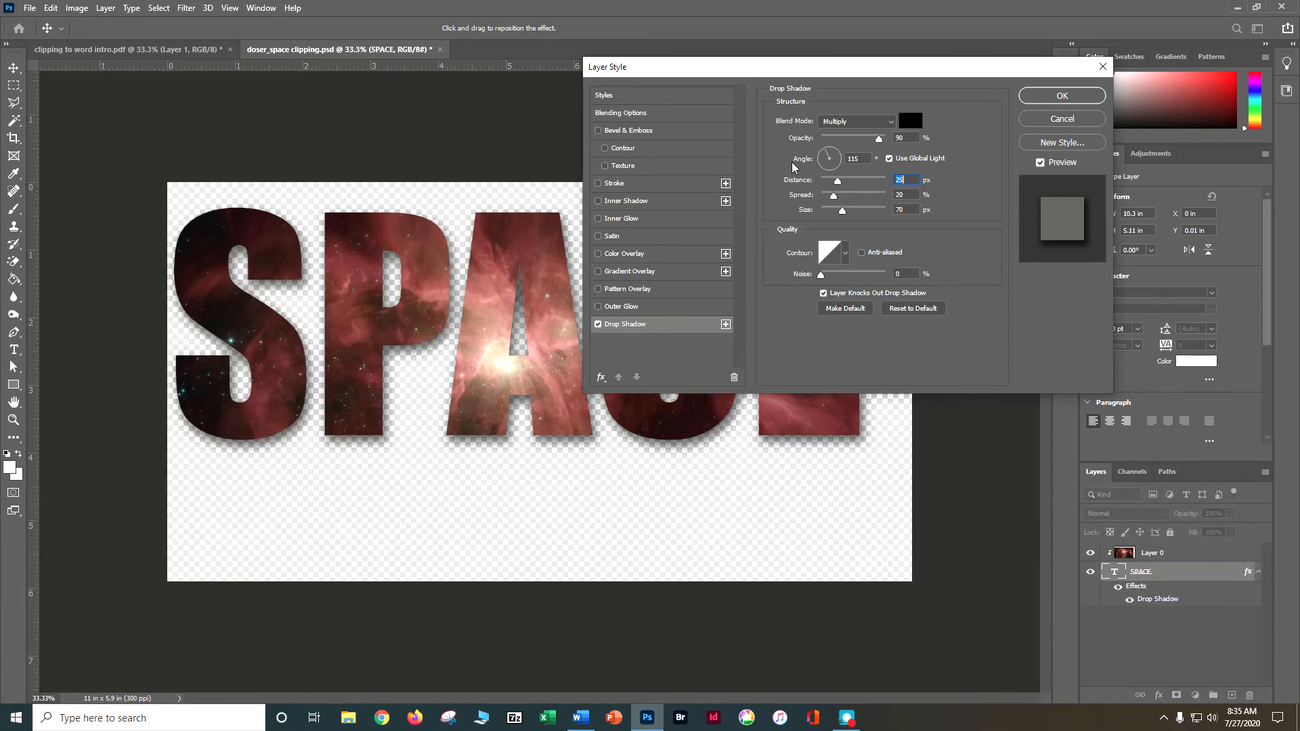
mouse_move(982, 56)
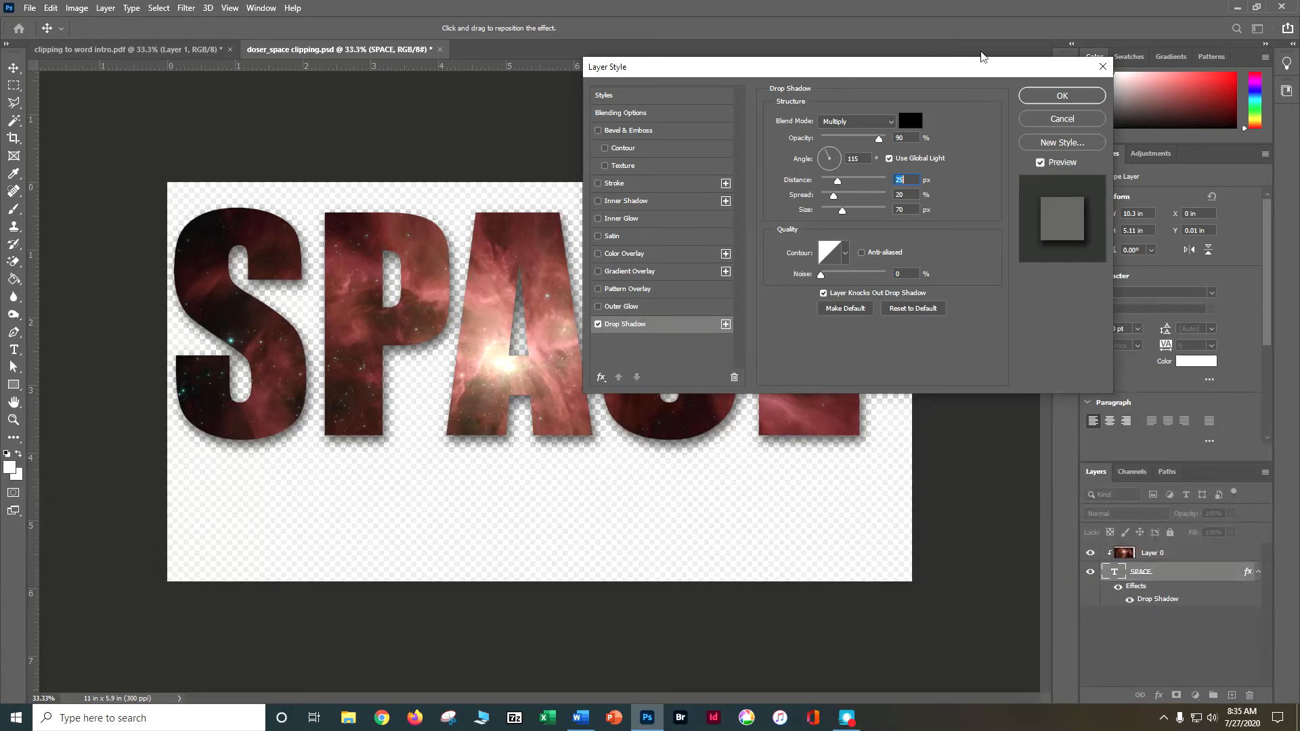
mouse_move(1060, 95)
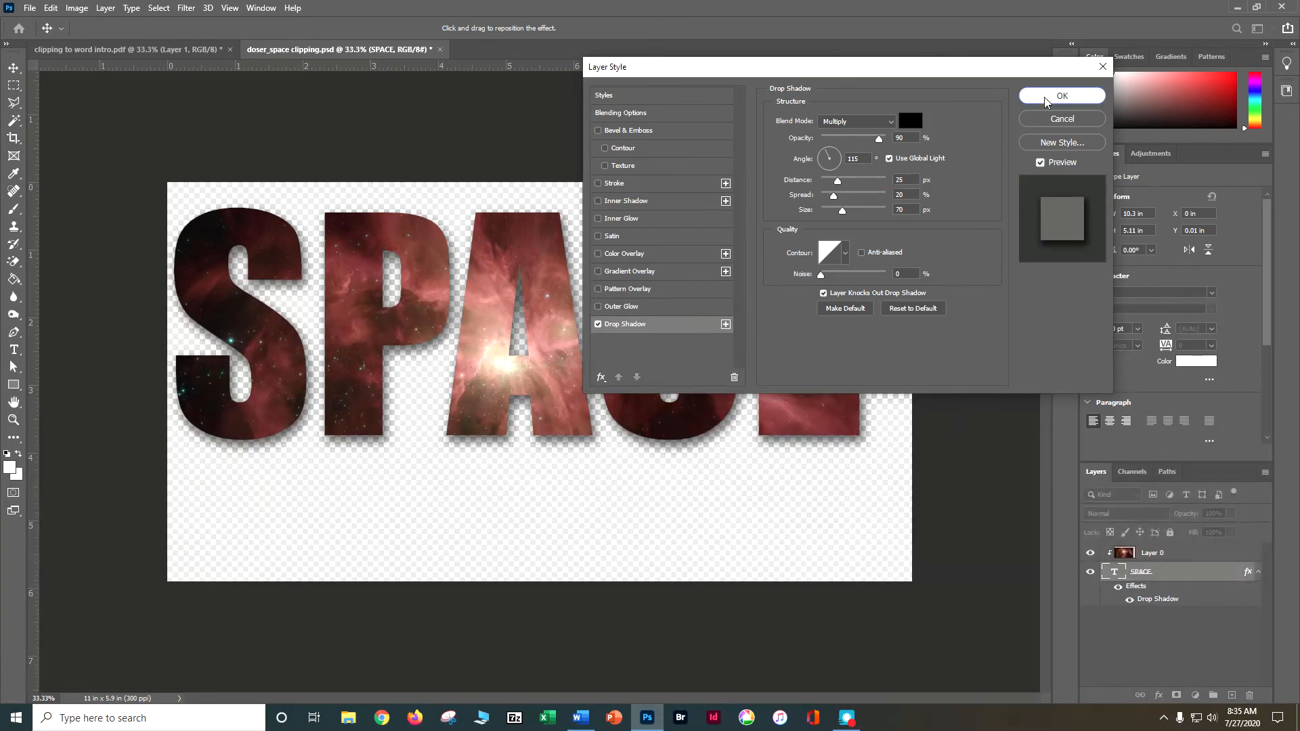
click(1062, 96)
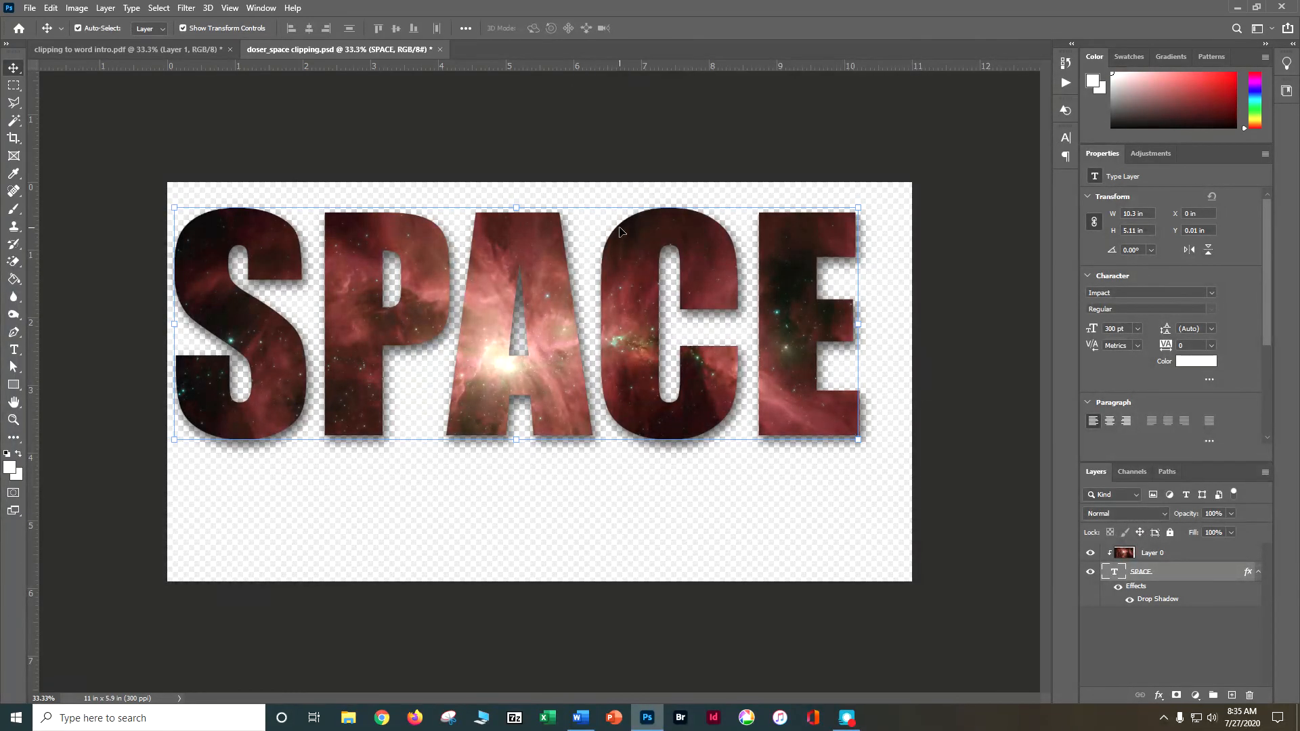
Save as PNG doser_space clipping.png, replacing the existing copy.
click(29, 8)
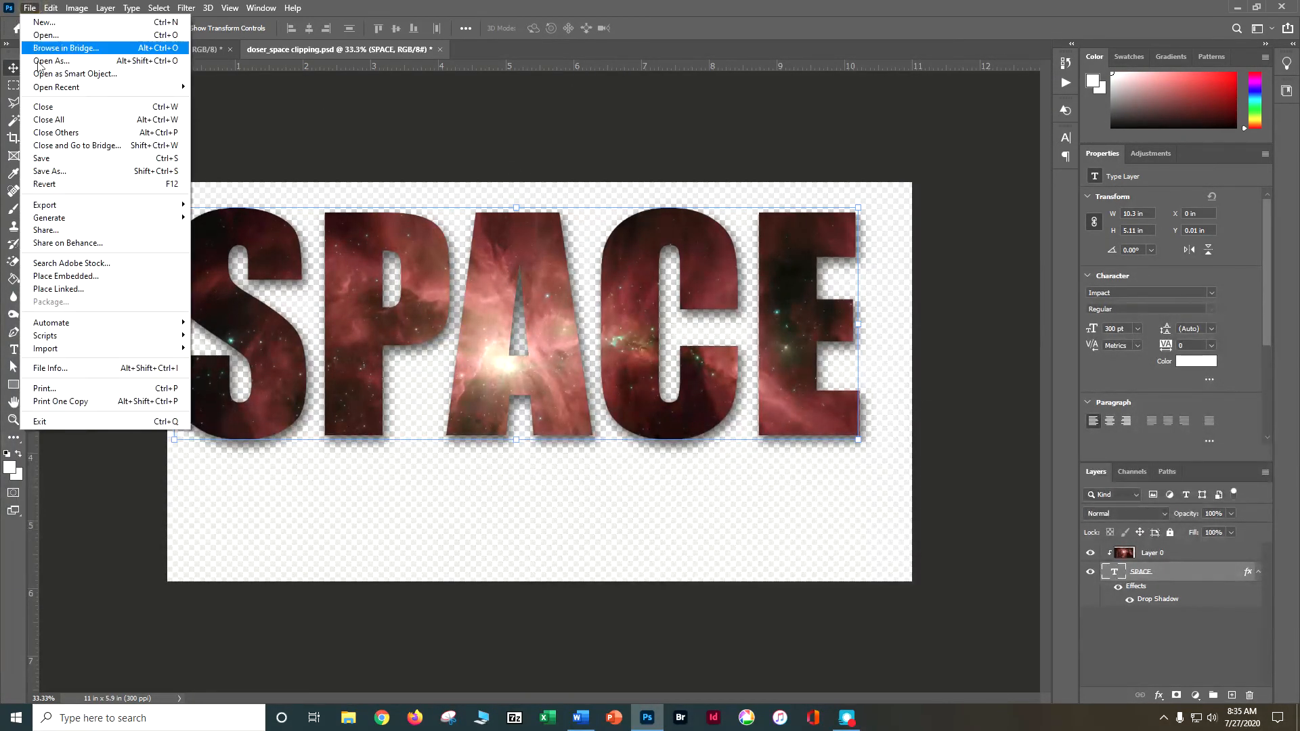
click(50, 171)
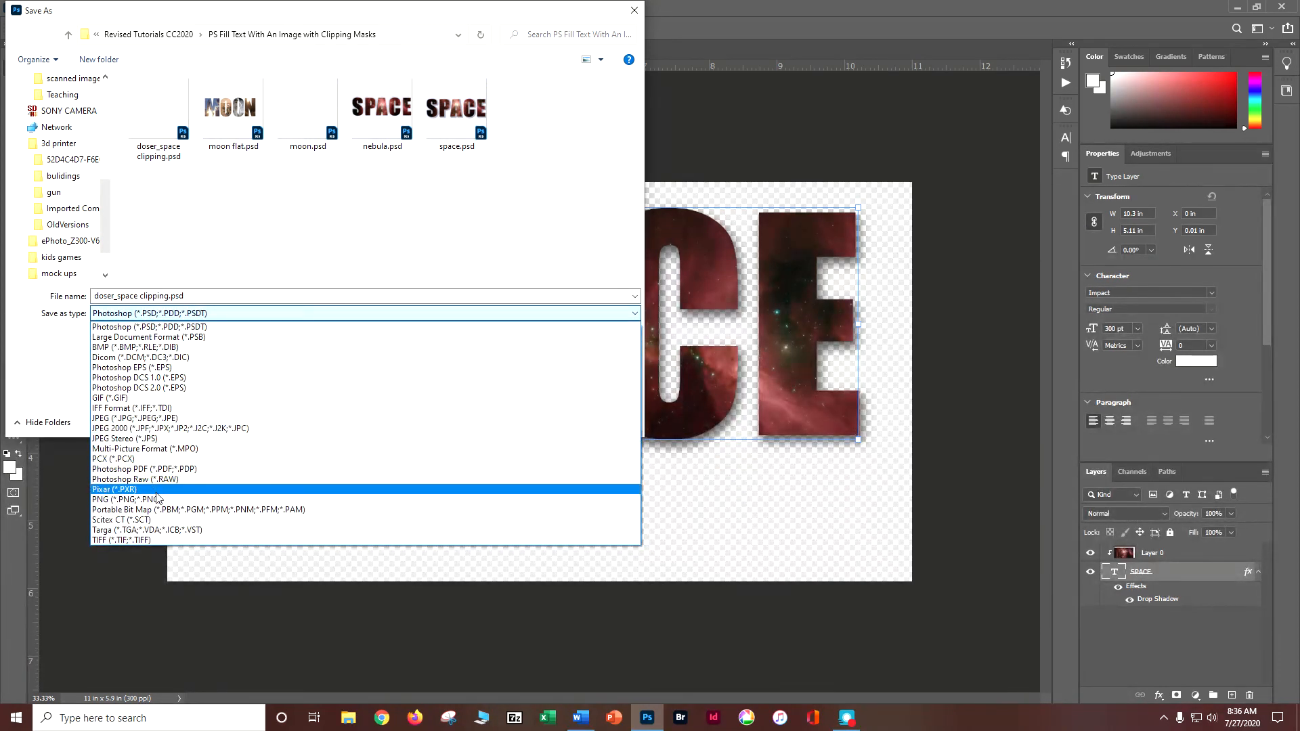
click(101, 498)
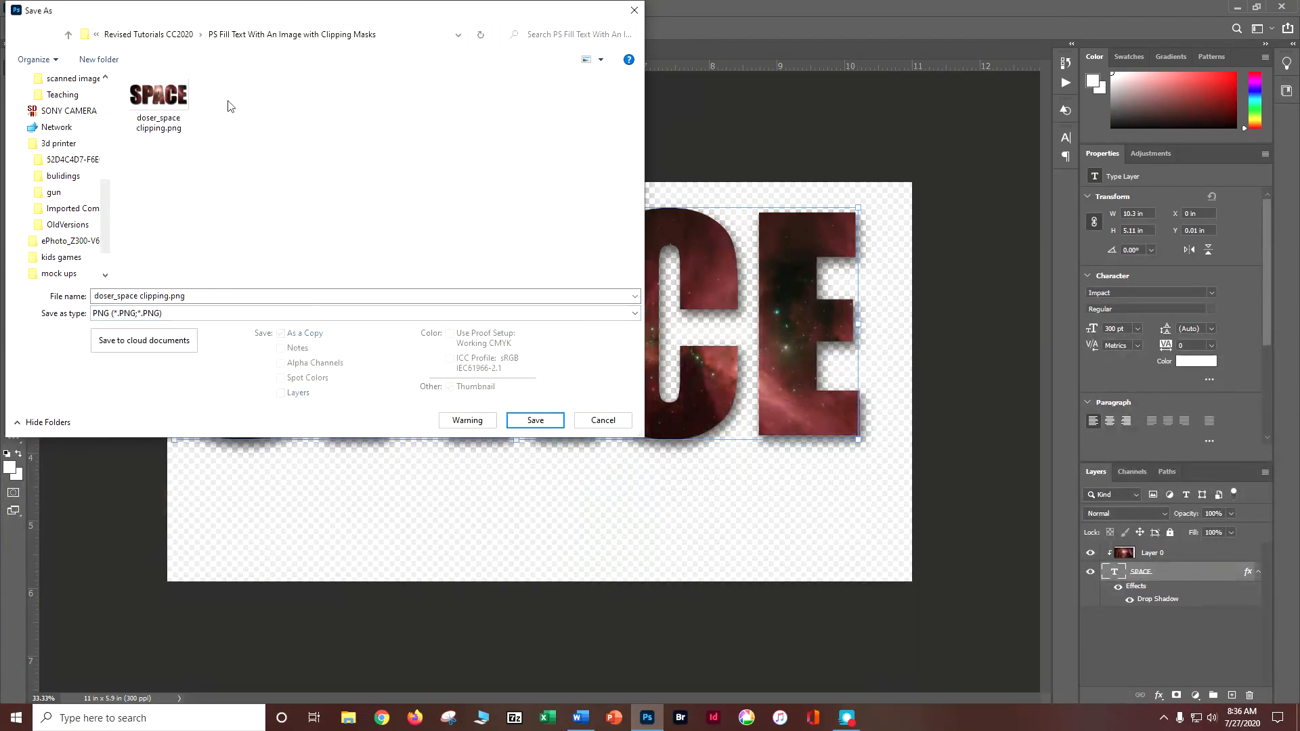
click(534, 419)
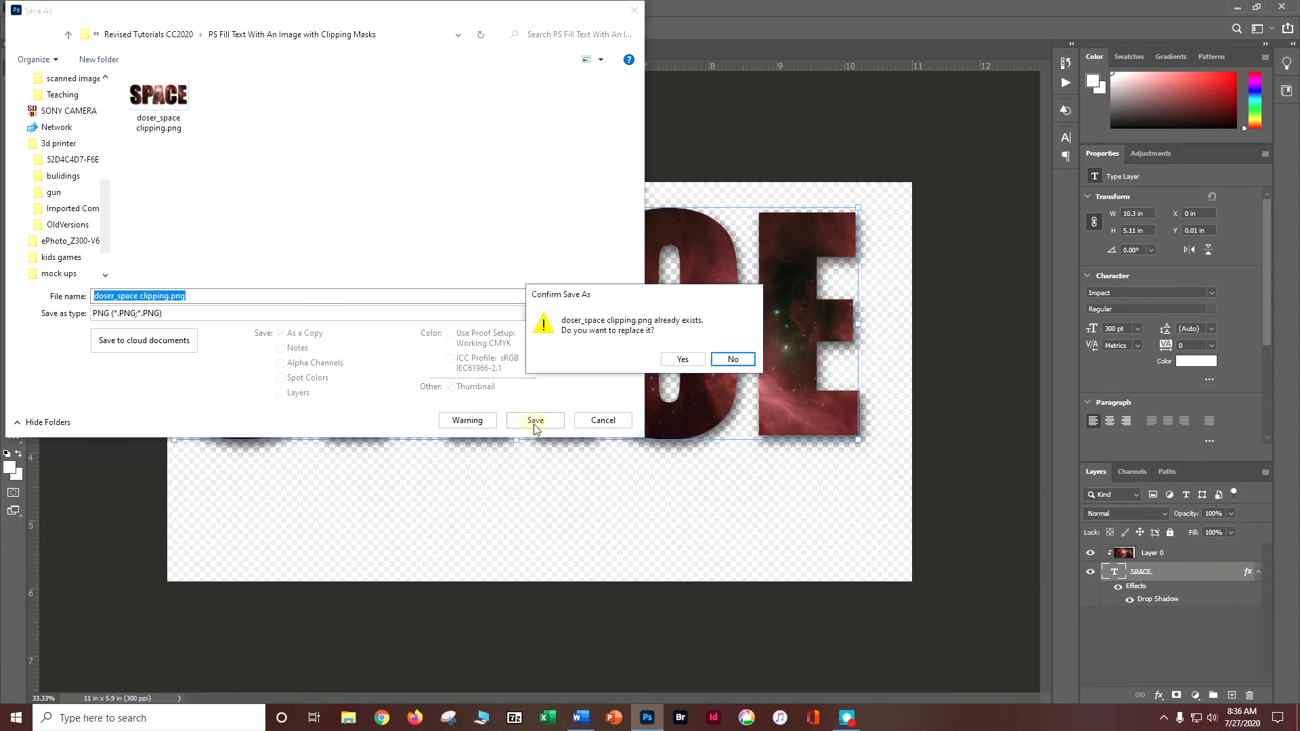
click(681, 359)
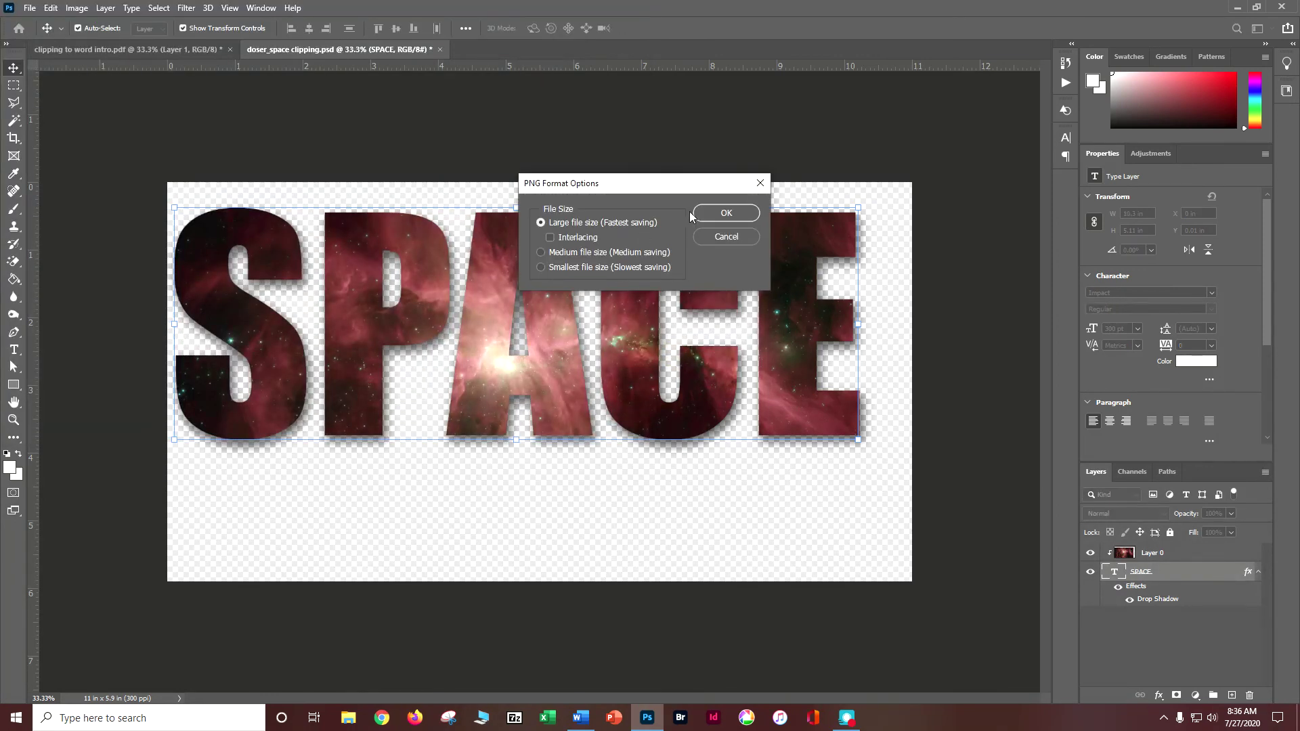
click(725, 214)
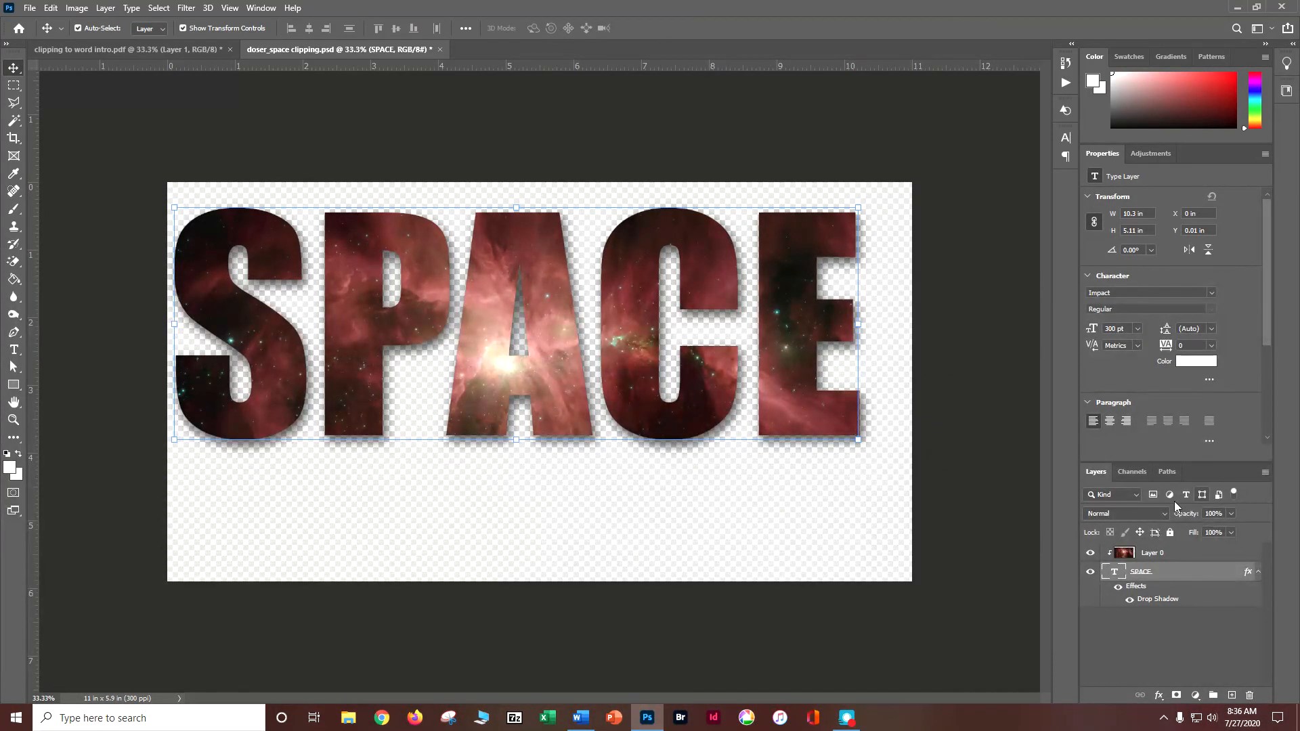
mouse_move(1119, 513)
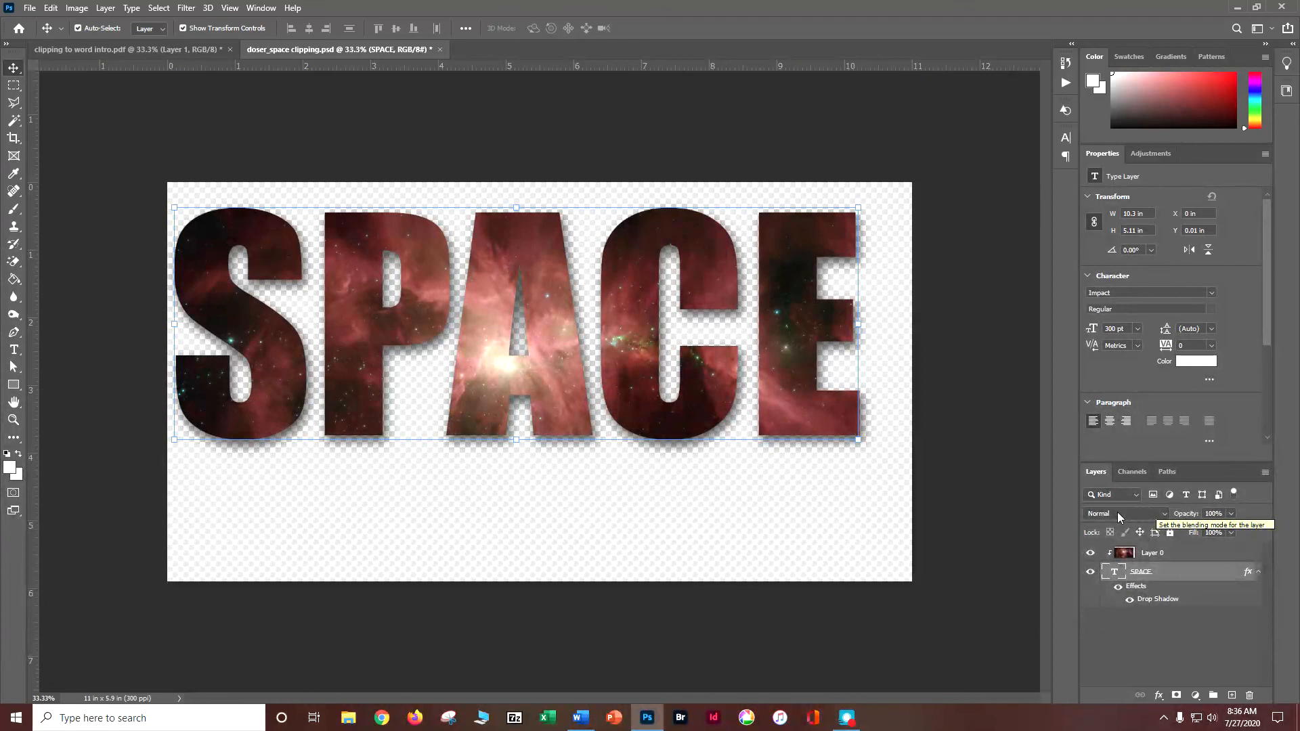
mouse_move(1113, 539)
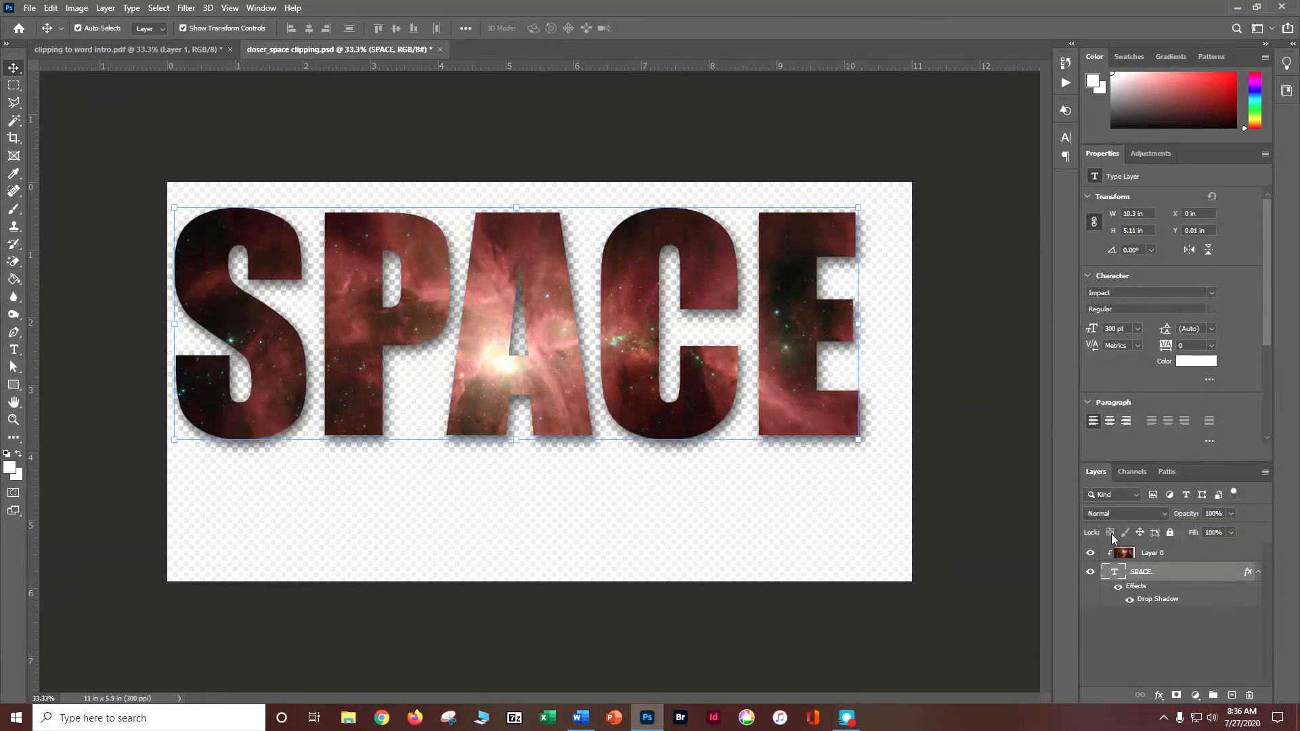